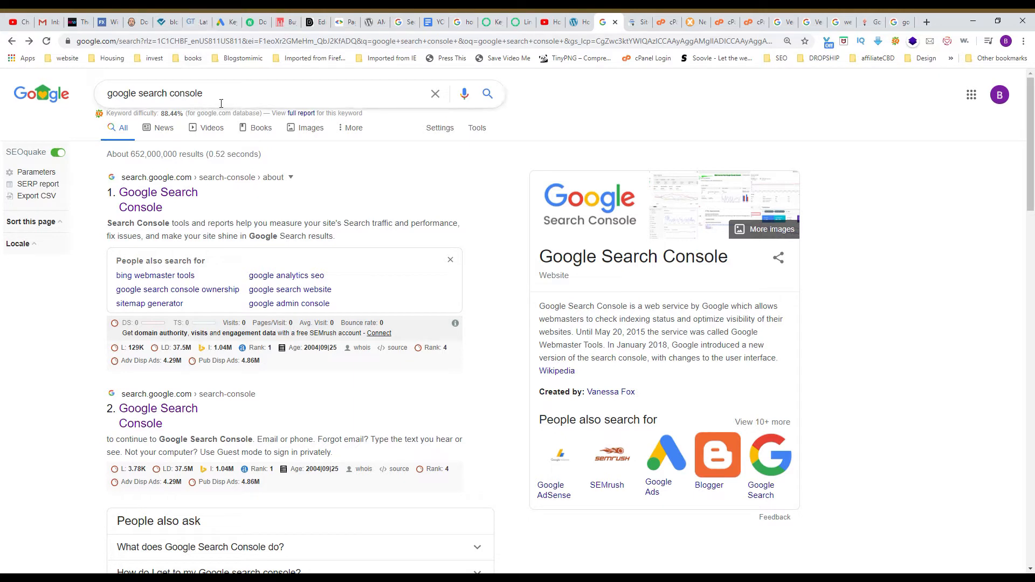
Open Google Search Console from search results and show the blogternet.com property list
{"action": "left_click", "coordinate": [158, 200]}
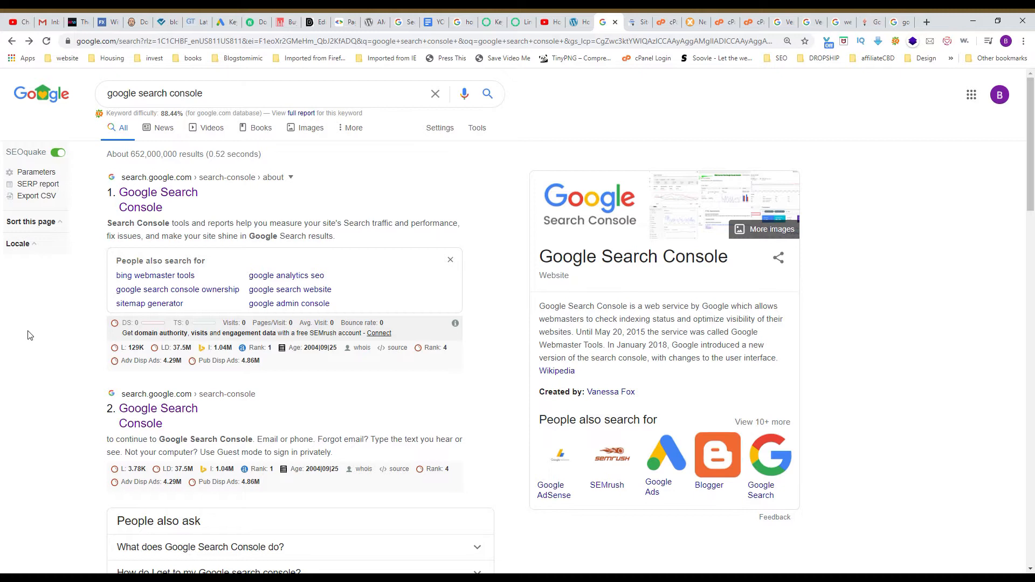
{"action": "mouse_move", "coordinate": [156, 206]}
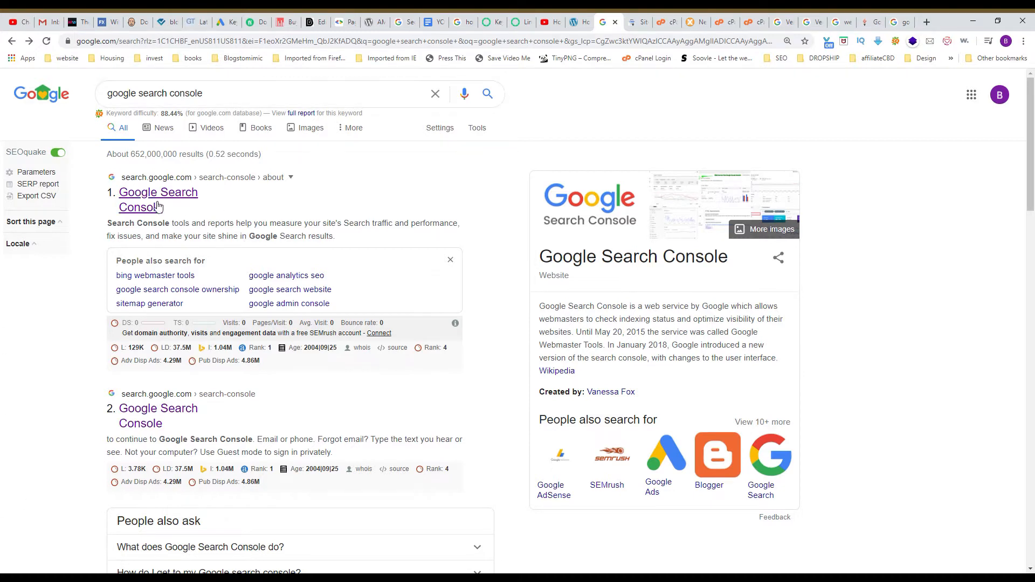
{"action": "left_click", "coordinate": [157, 199]}
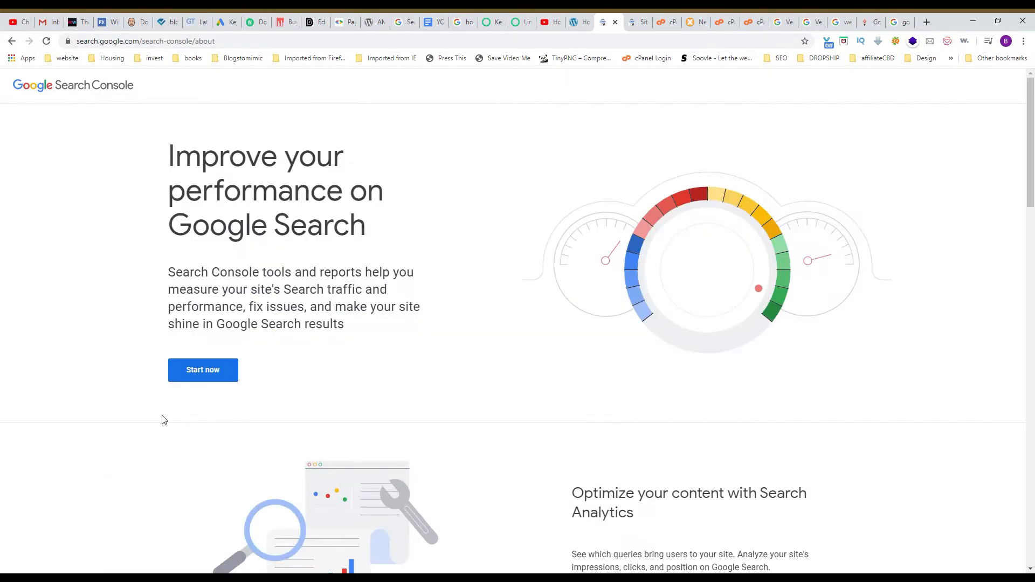
{"action": "left_click", "coordinate": [202, 370]}
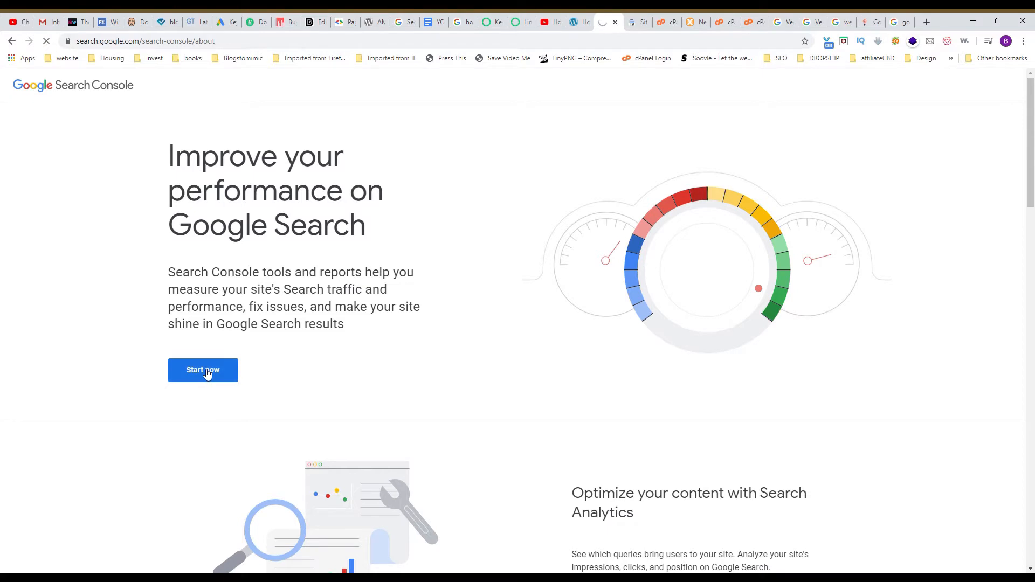
{"action": "left_click", "coordinate": [203, 369]}
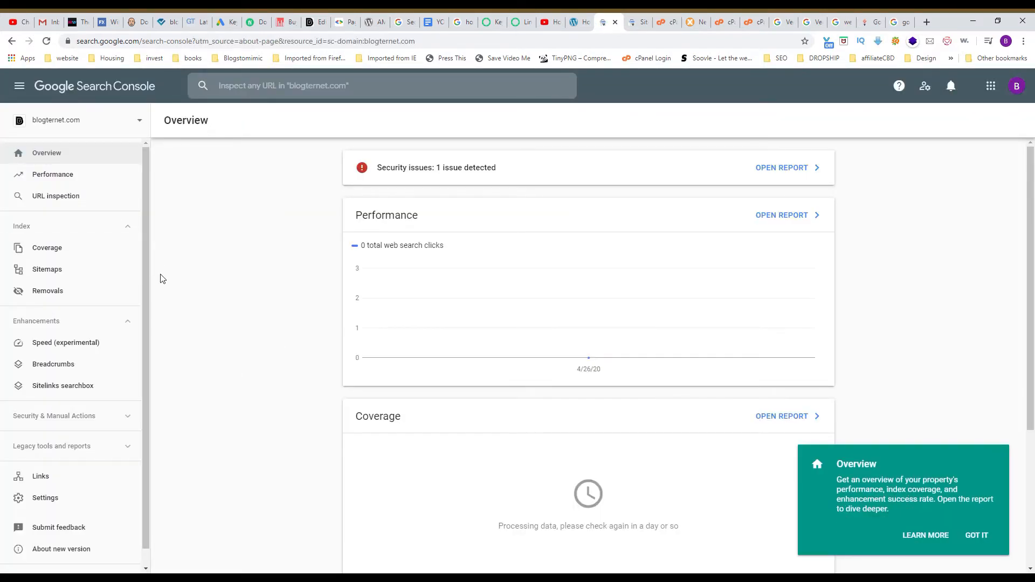
{"action": "mouse_move", "coordinate": [20, 90]}
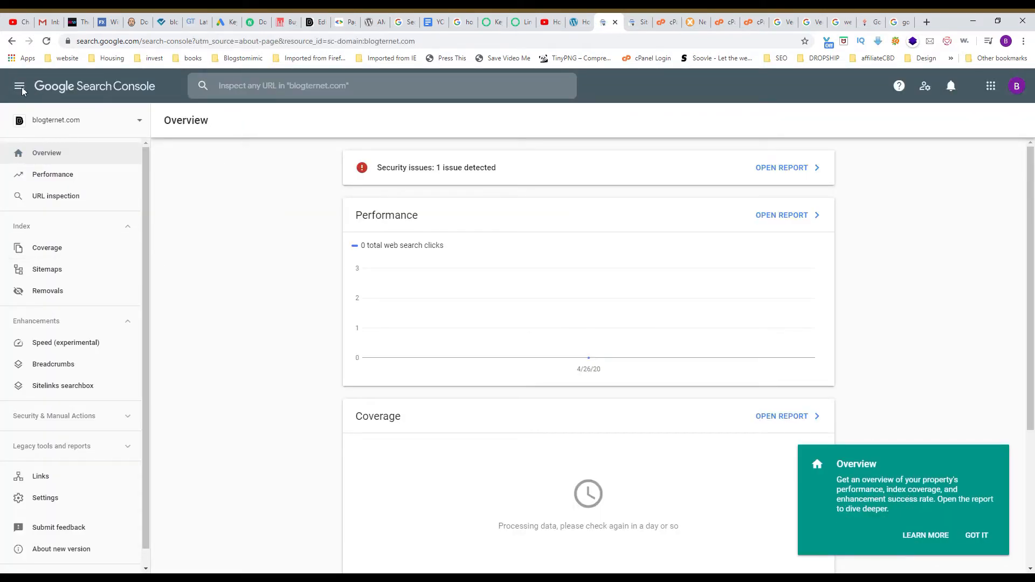
{"action": "mouse_move", "coordinate": [20, 86]}
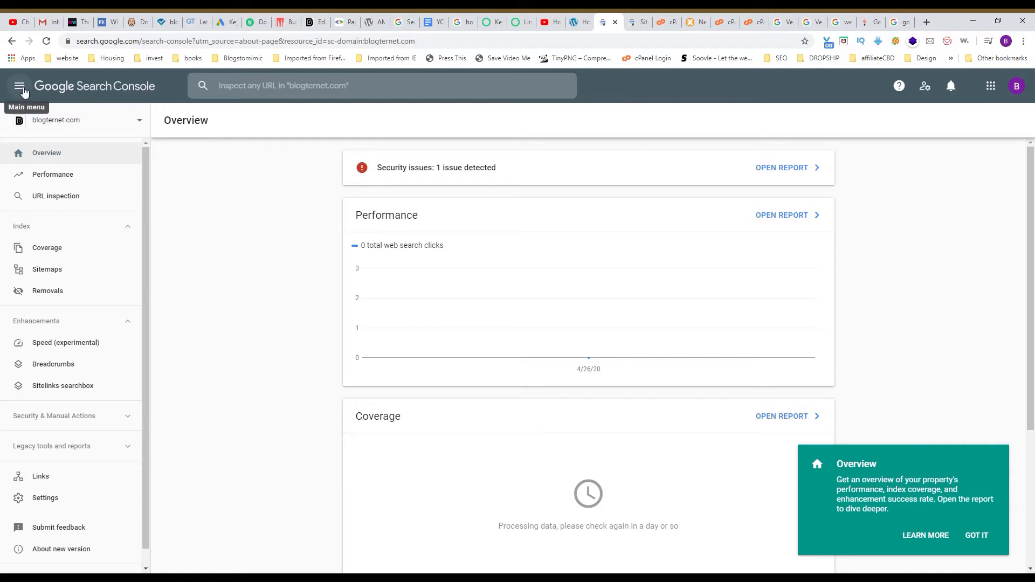
{"action": "left_click", "coordinate": [76, 119]}
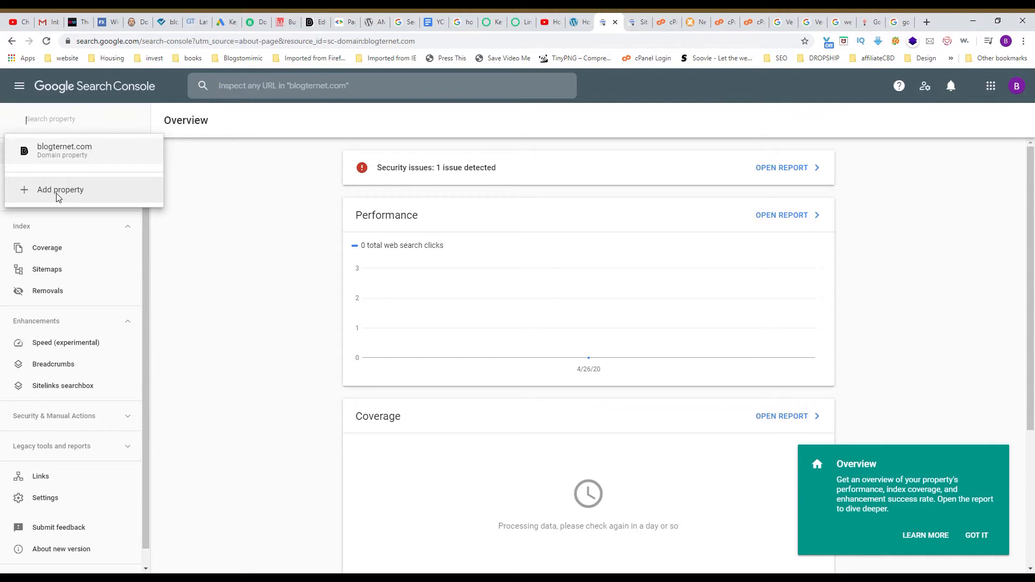
Start adding a Domain-type property and enter example.com as the domain
{"action": "left_click", "coordinate": [59, 189]}
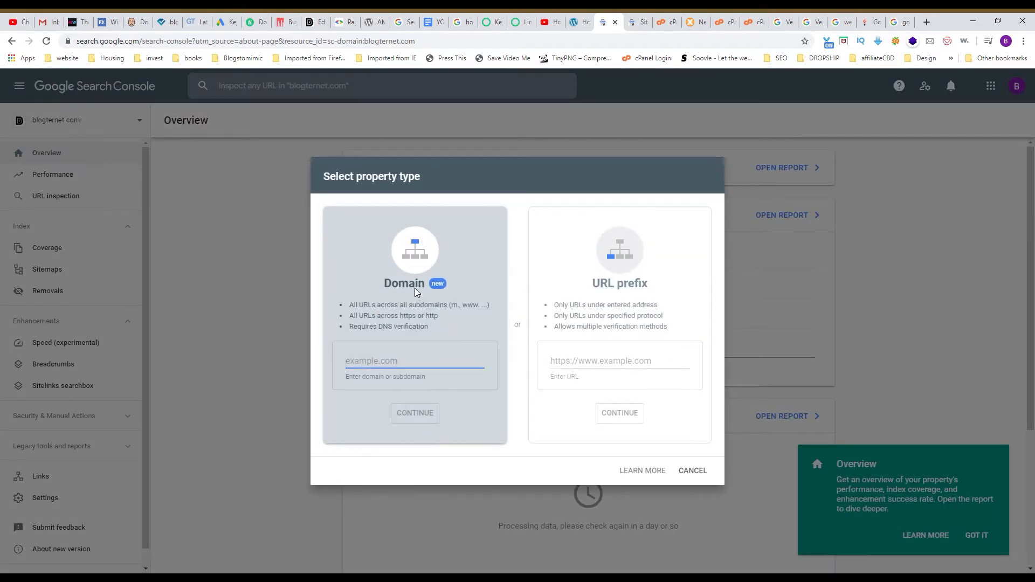
{"action": "left_click", "coordinate": [414, 360]}
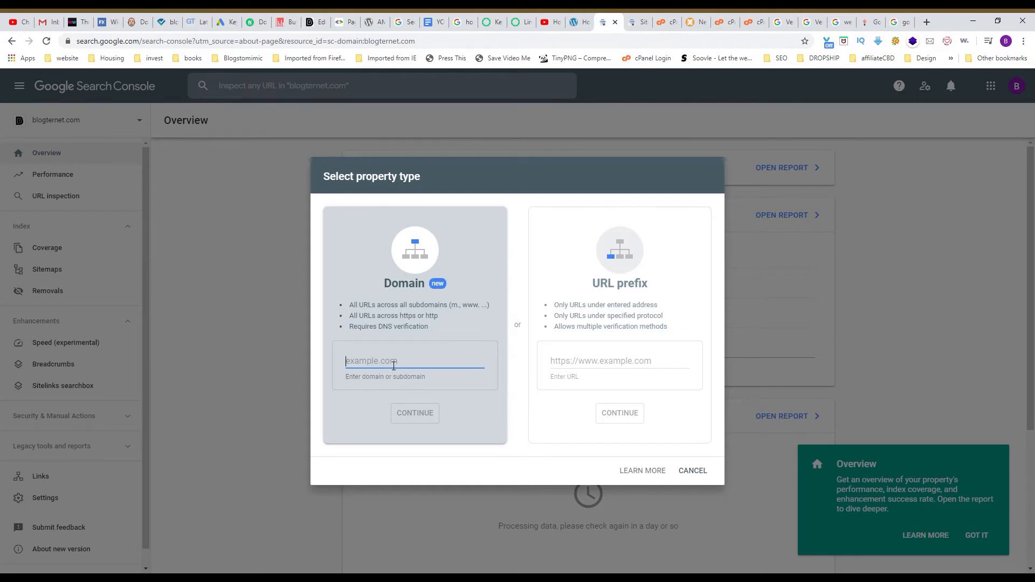
{"action": "mouse_move", "coordinate": [437, 255]}
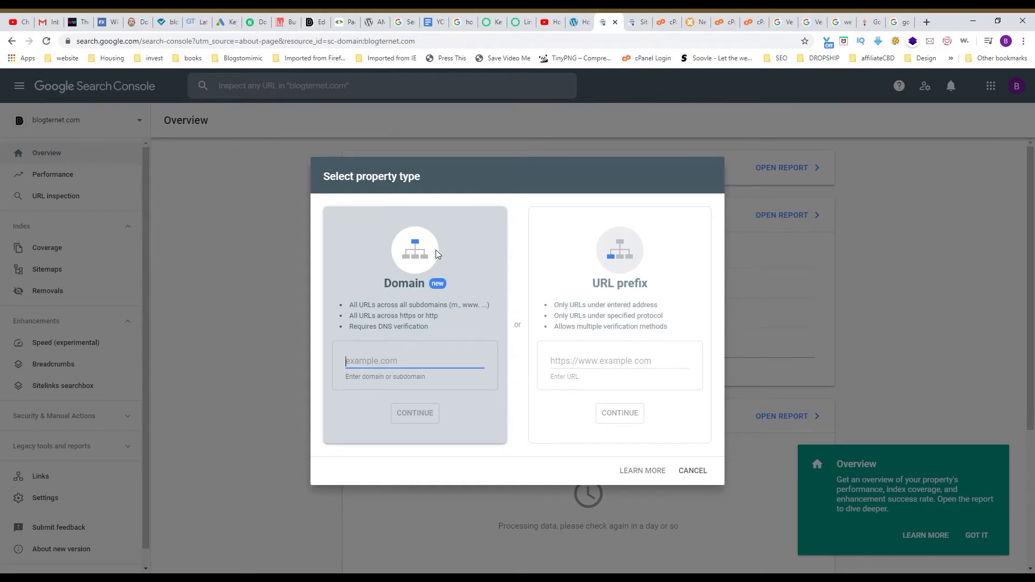
{"action": "left_click", "coordinate": [413, 361]}
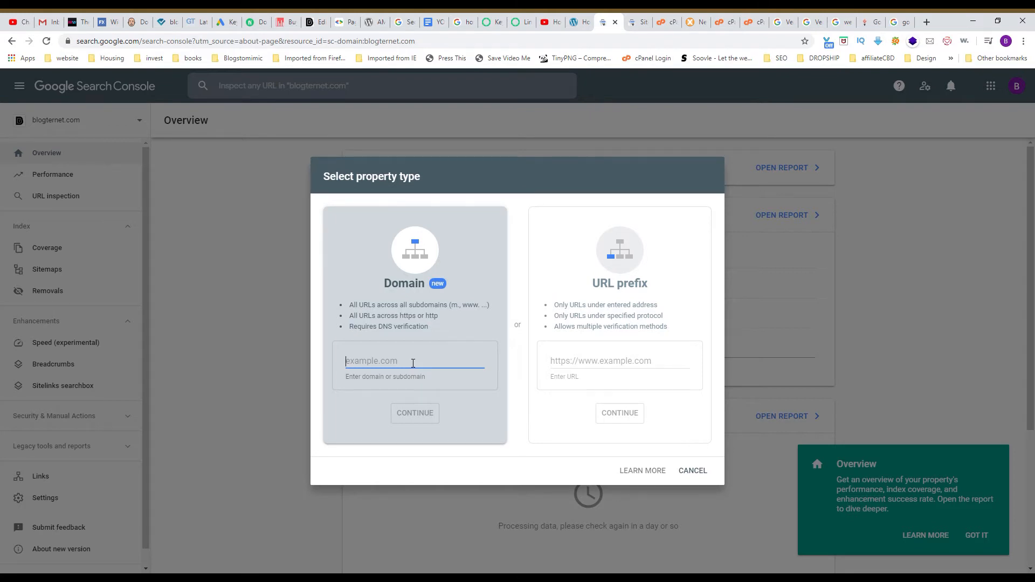
{"action": "type", "text": "example.com"}
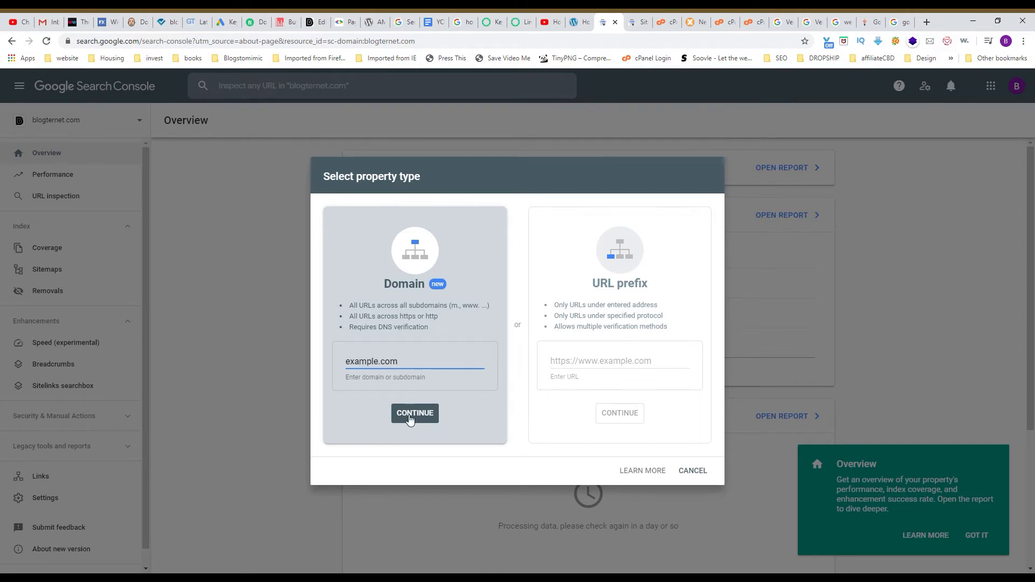
Submit example.com, browse the DNS provider list, and copy the TXT verification record
{"action": "left_click", "coordinate": [414, 412]}
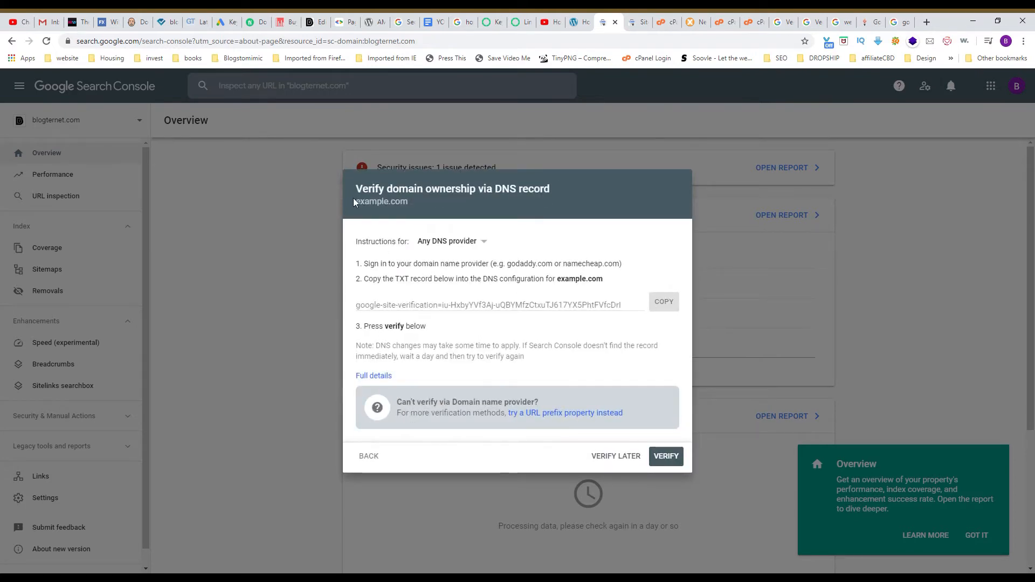
{"action": "mouse_move", "coordinate": [531, 200]}
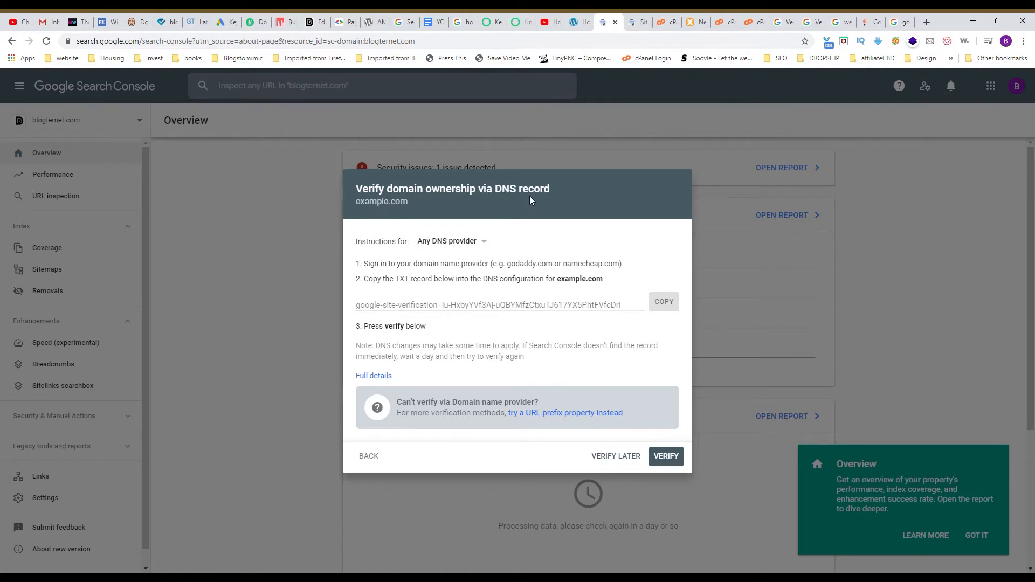
{"action": "mouse_move", "coordinate": [497, 259]}
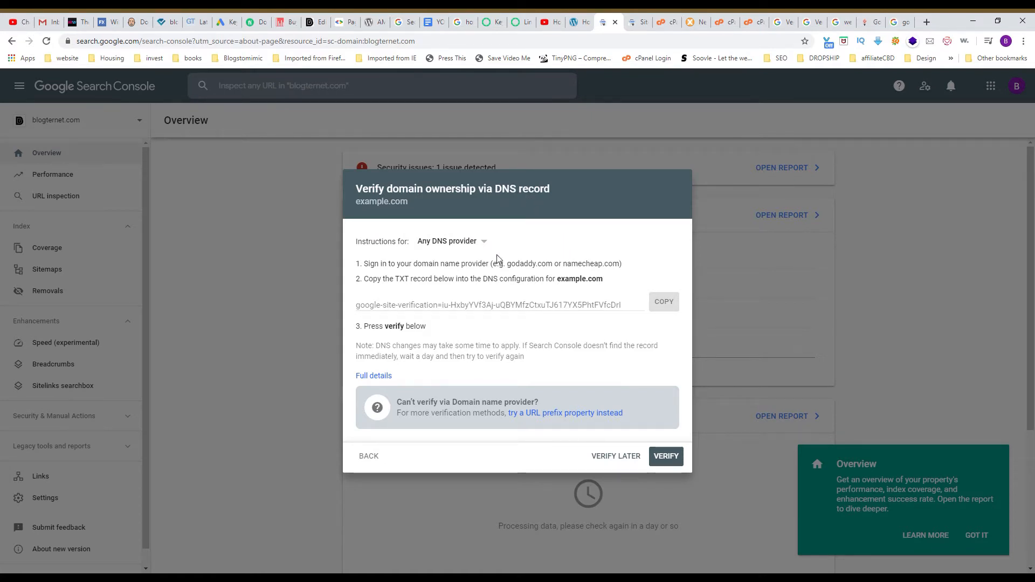
{"action": "left_click", "coordinate": [451, 241]}
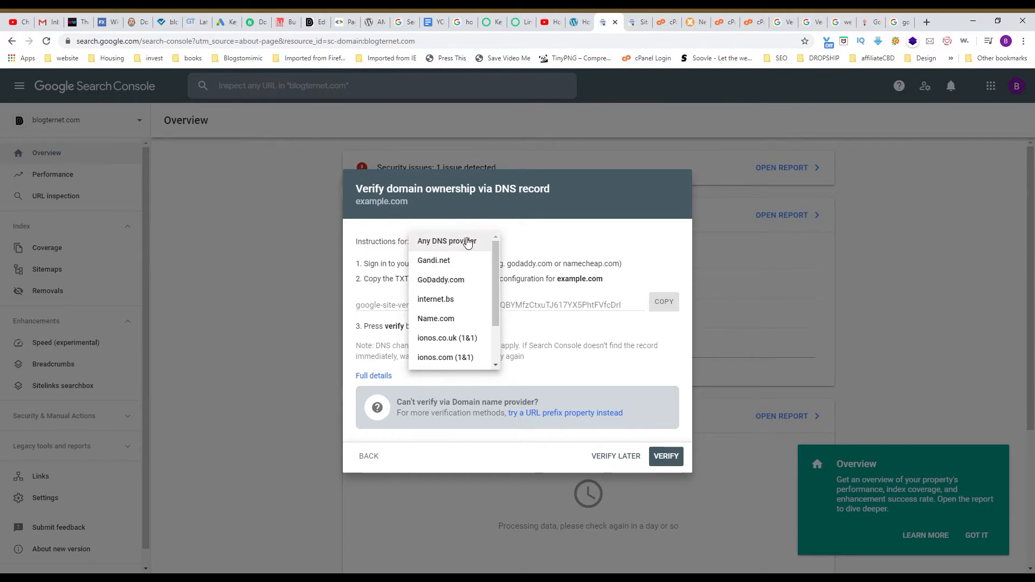
{"action": "mouse_move", "coordinate": [465, 245]}
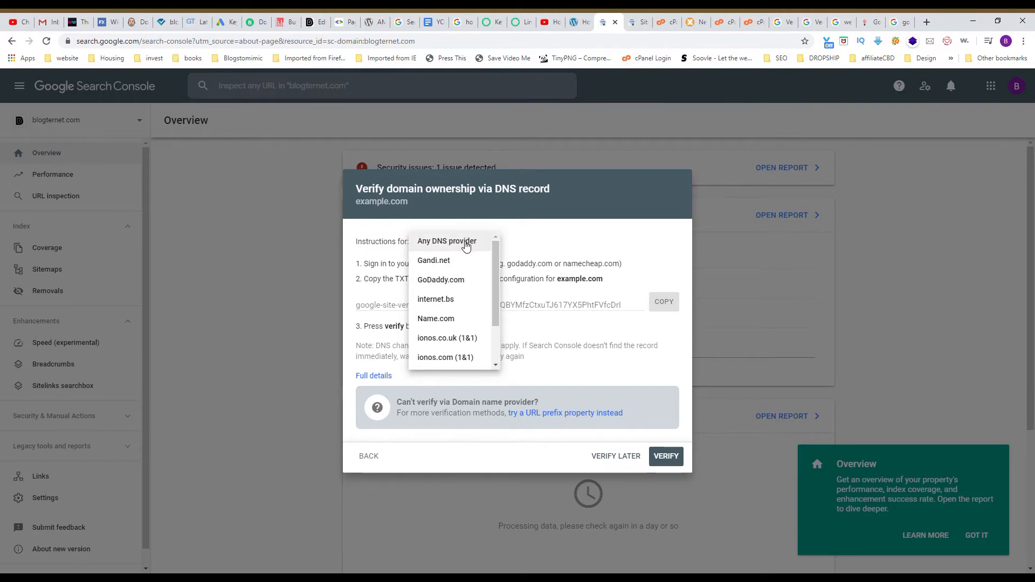
{"action": "left_click", "coordinate": [446, 241]}
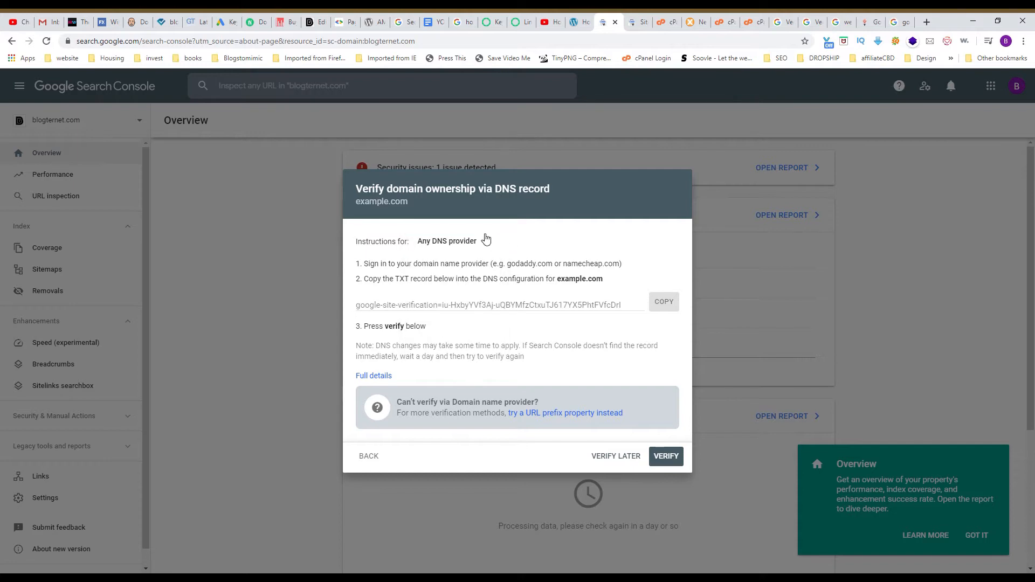
{"action": "left_click", "coordinate": [446, 241]}
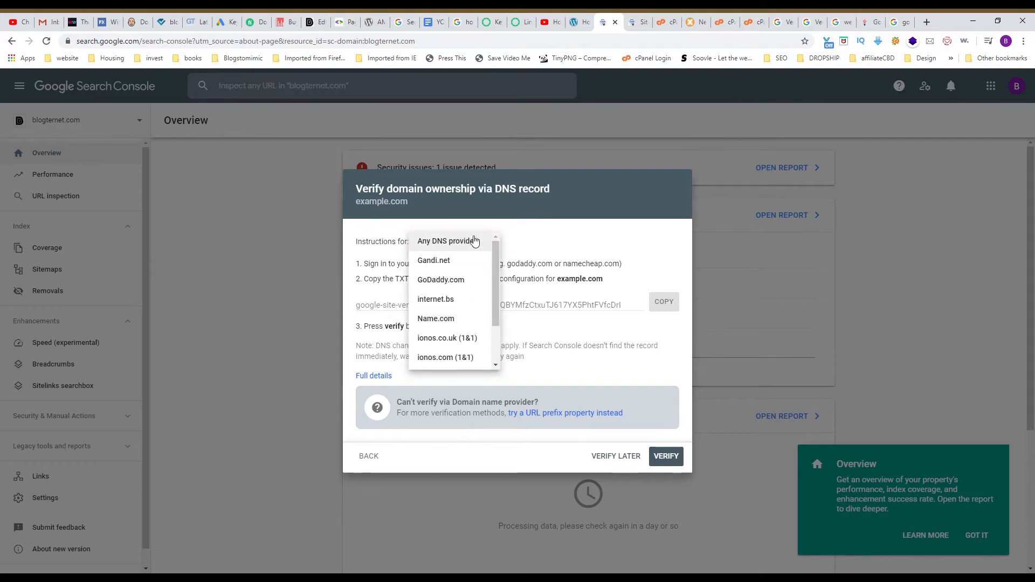
{"action": "scroll", "scroll_direction": "down", "scroll_amount": 3}
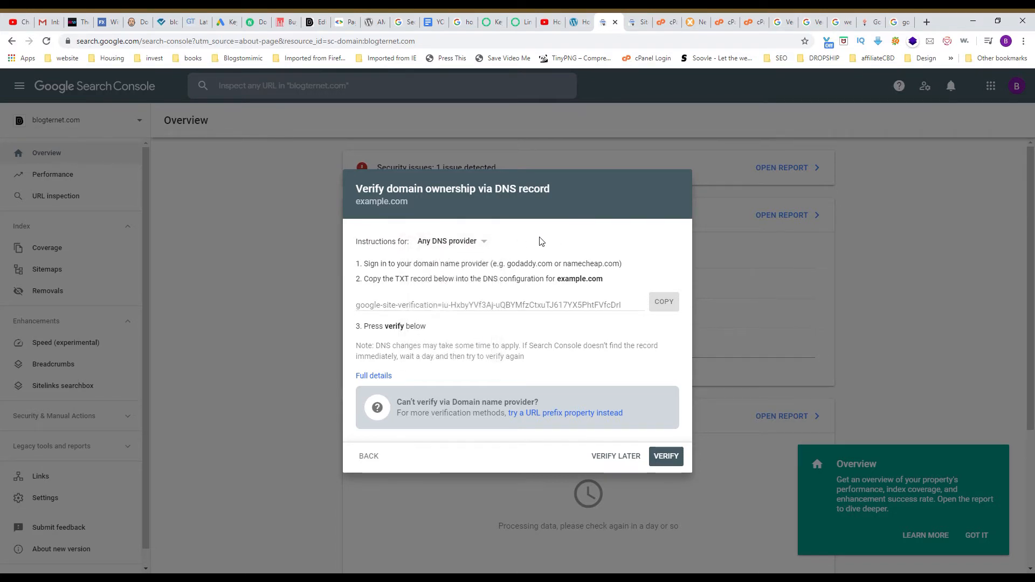
{"action": "mouse_move", "coordinate": [537, 246]}
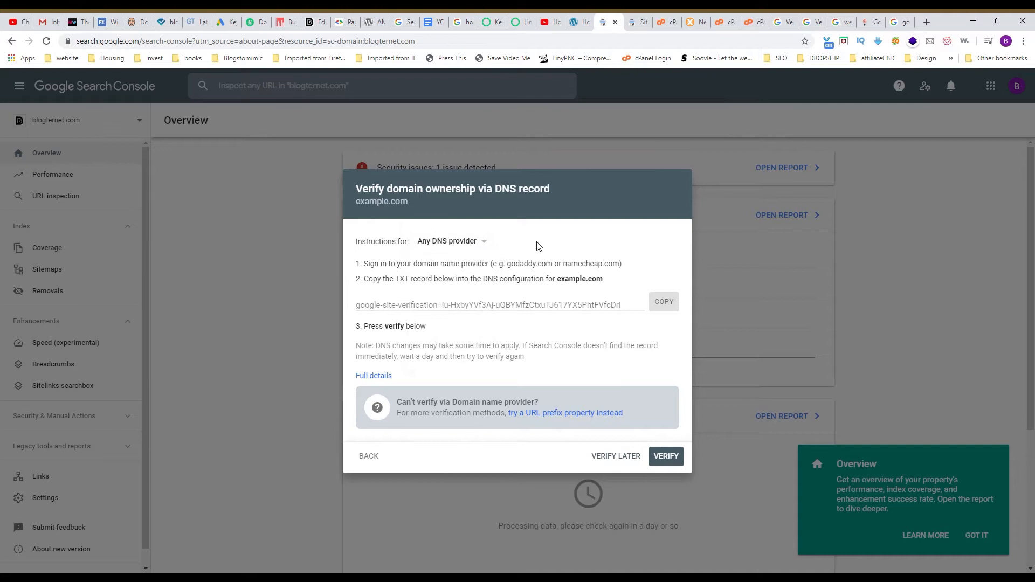
{"action": "mouse_move", "coordinate": [477, 259]}
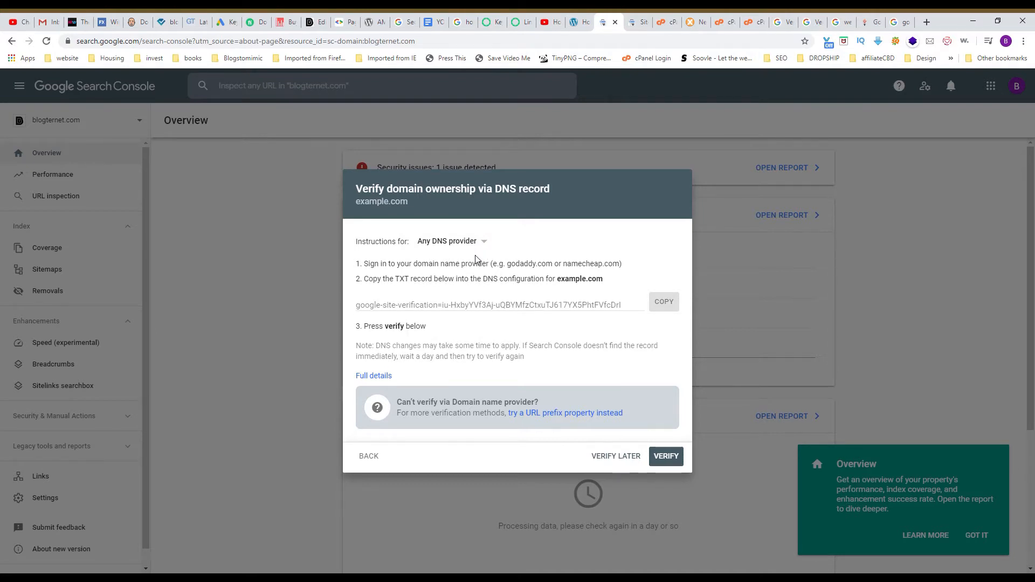
{"action": "mouse_move", "coordinate": [409, 275]}
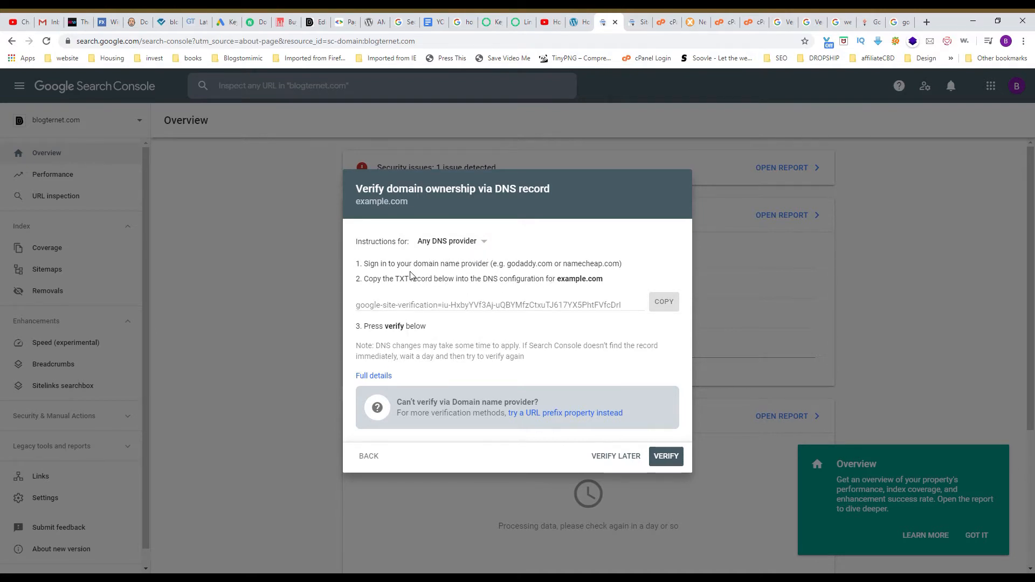
{"action": "left_click_drag", "start_coordinate": [447, 263], "coordinate": [546, 264]}
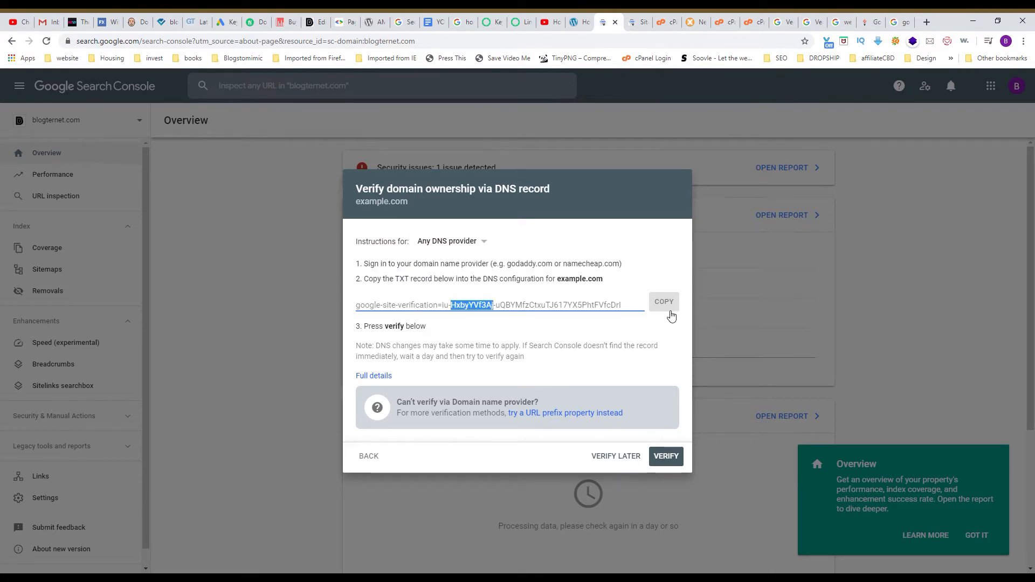
{"action": "left_click", "coordinate": [664, 302]}
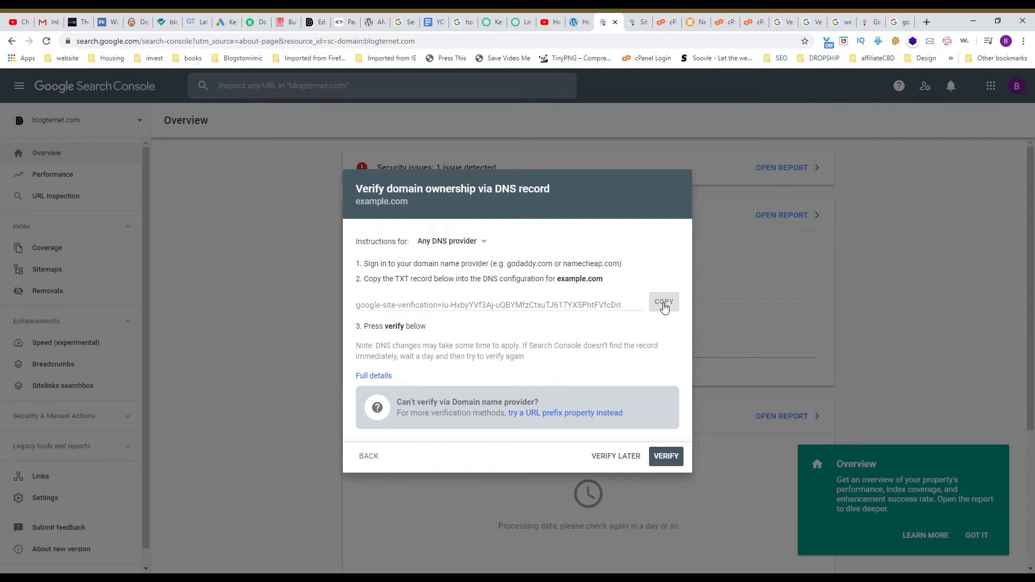
Switch to MxToolbox and bring up the SuperTool lookup page
{"action": "left_click", "coordinate": [666, 22]}
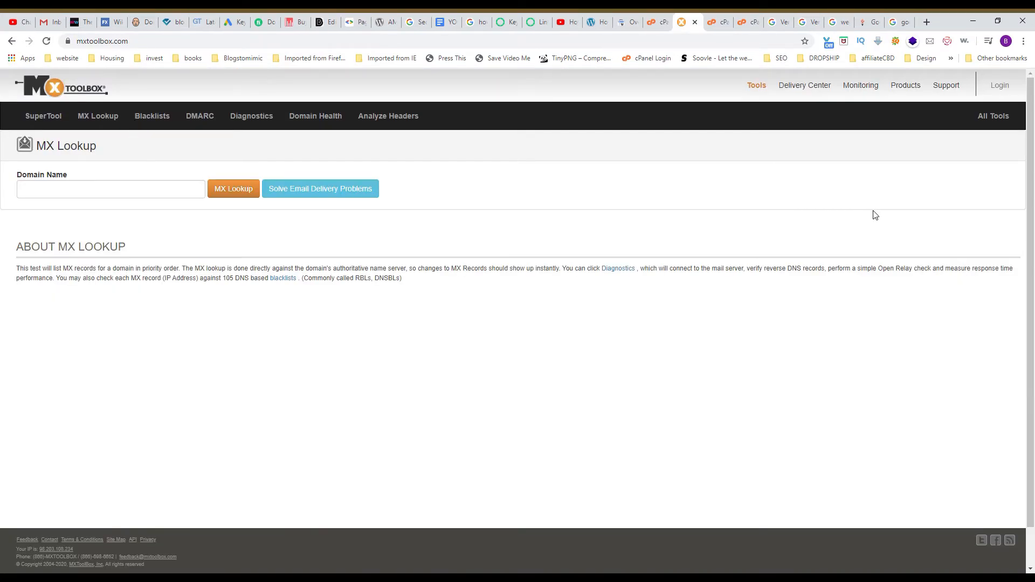
{"action": "mouse_move", "coordinate": [361, 528]}
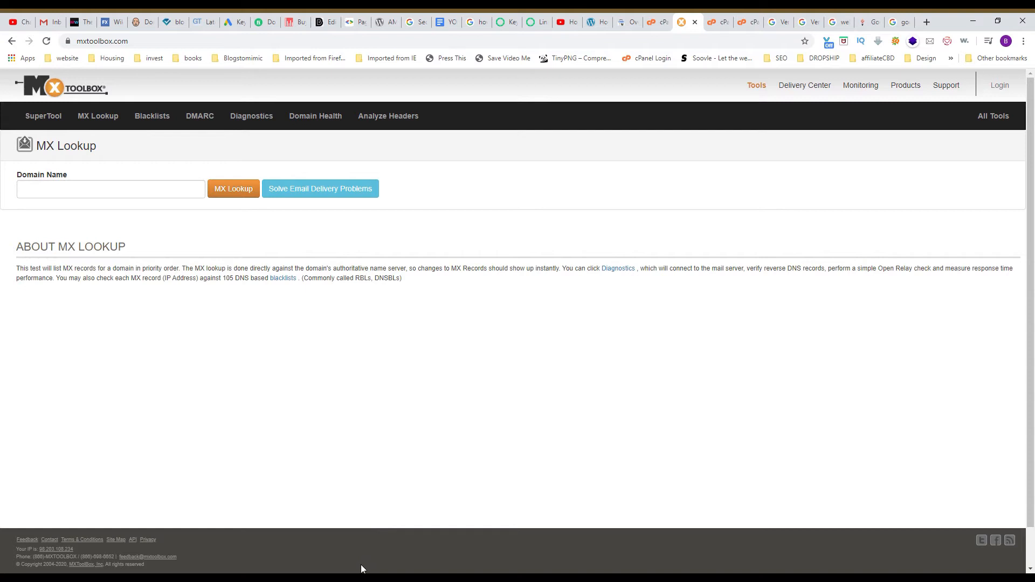
{"action": "mouse_move", "coordinate": [85, 317]}
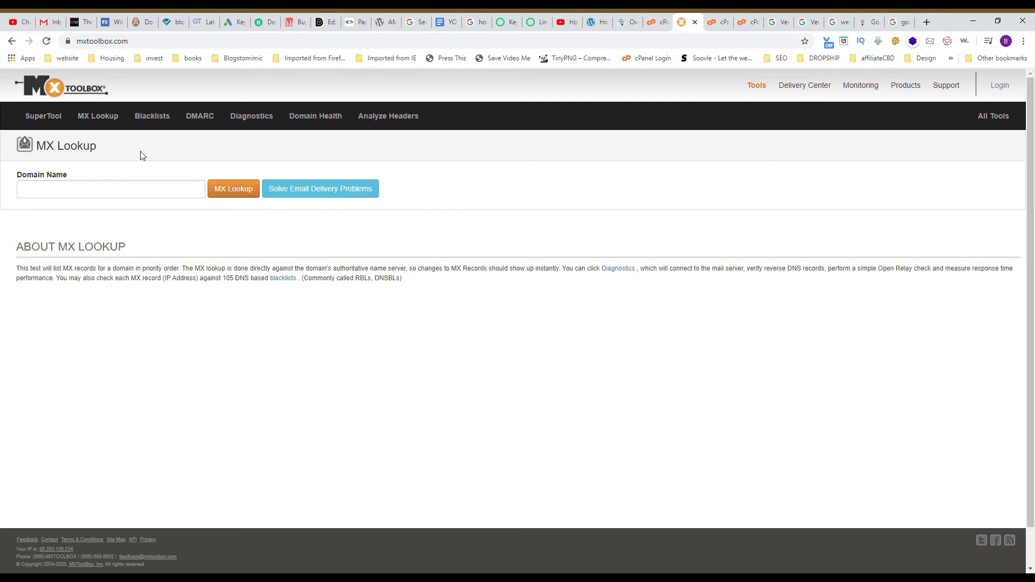
{"action": "left_click", "coordinate": [110, 188]}
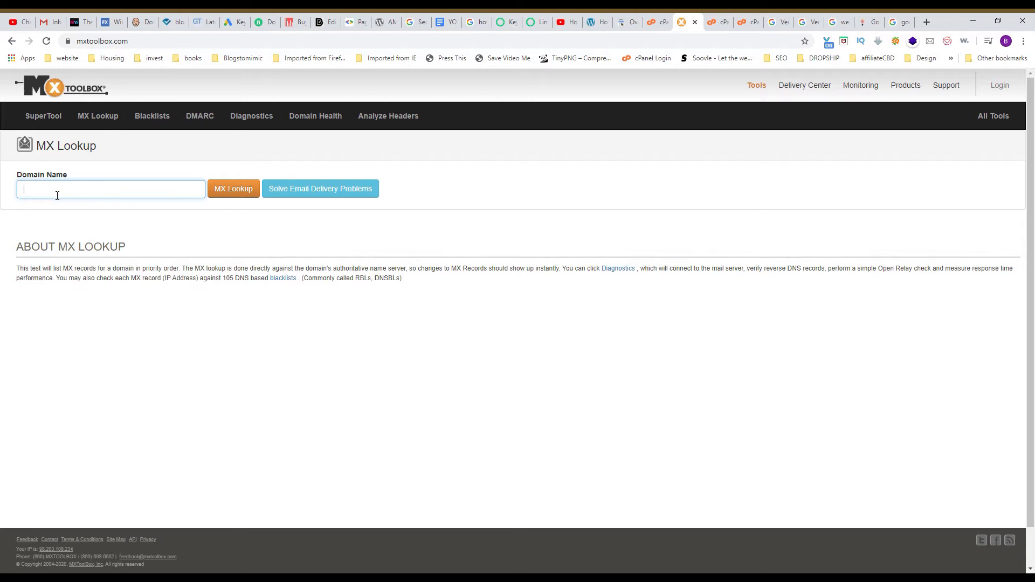
{"action": "mouse_move", "coordinate": [41, 136]}
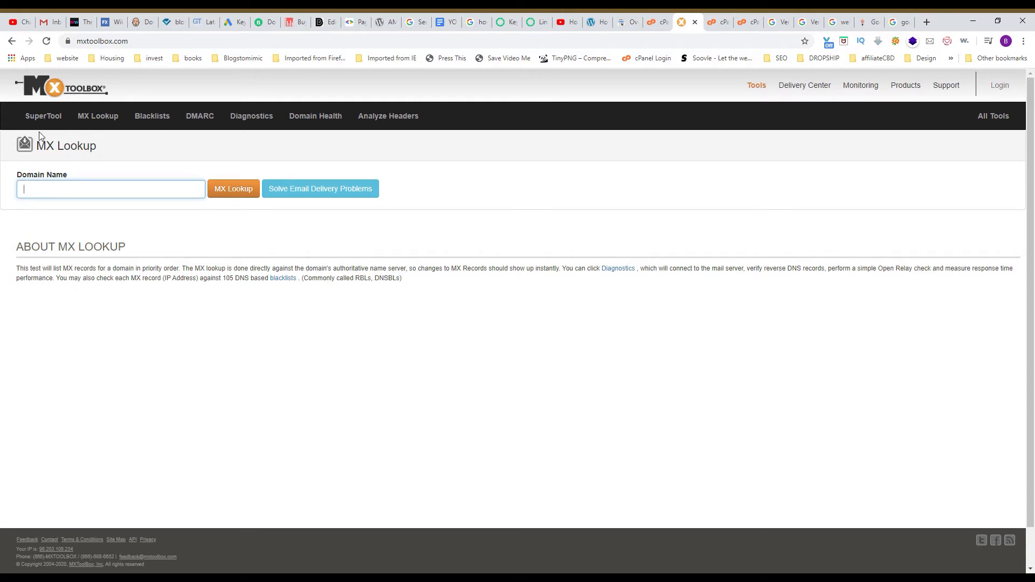
{"action": "left_click", "coordinate": [43, 115]}
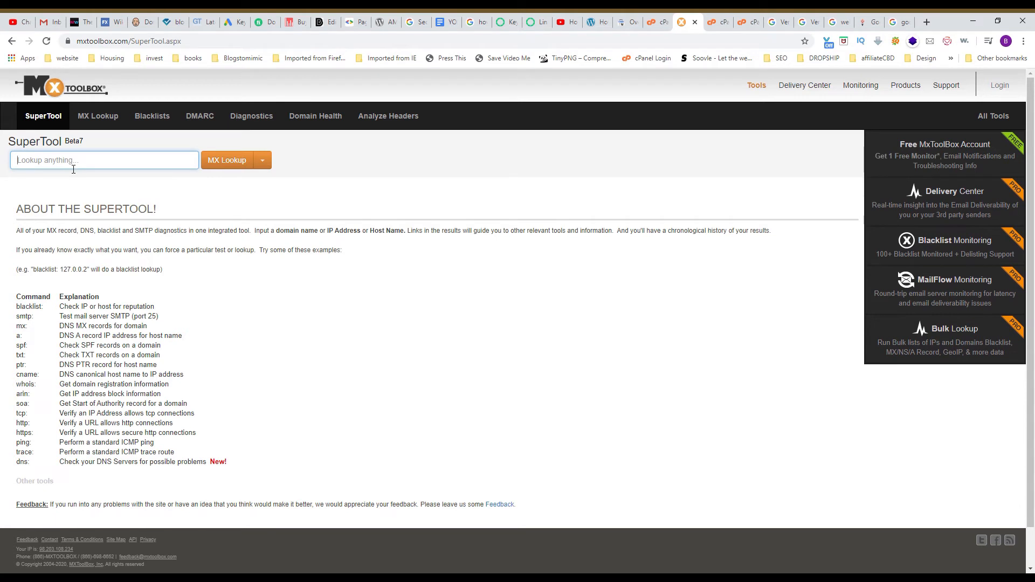
Run an MX lookup for blogternet.com and review the results
{"action": "type", "text": "blogternet.com"}
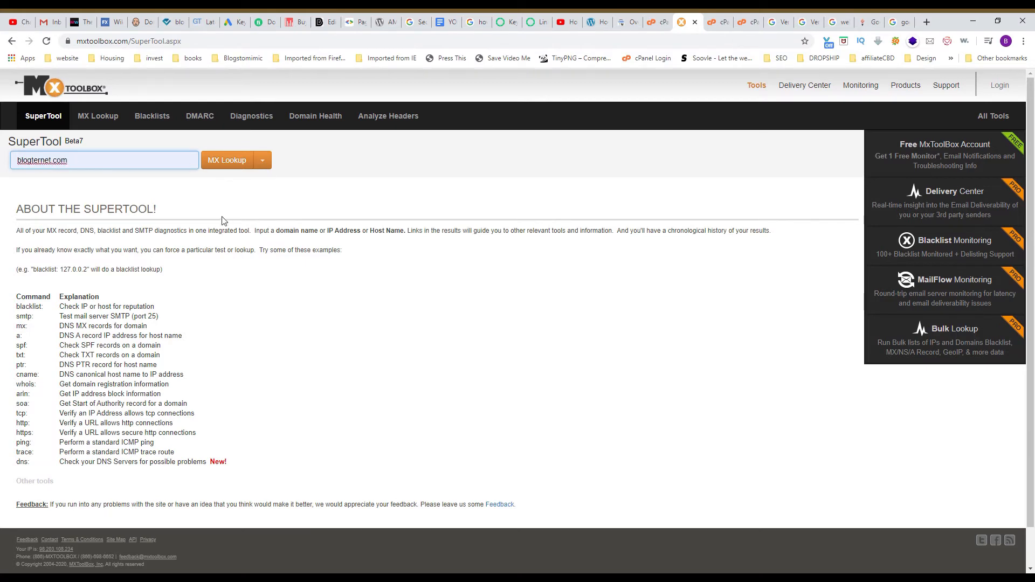
{"action": "mouse_move", "coordinate": [230, 164]}
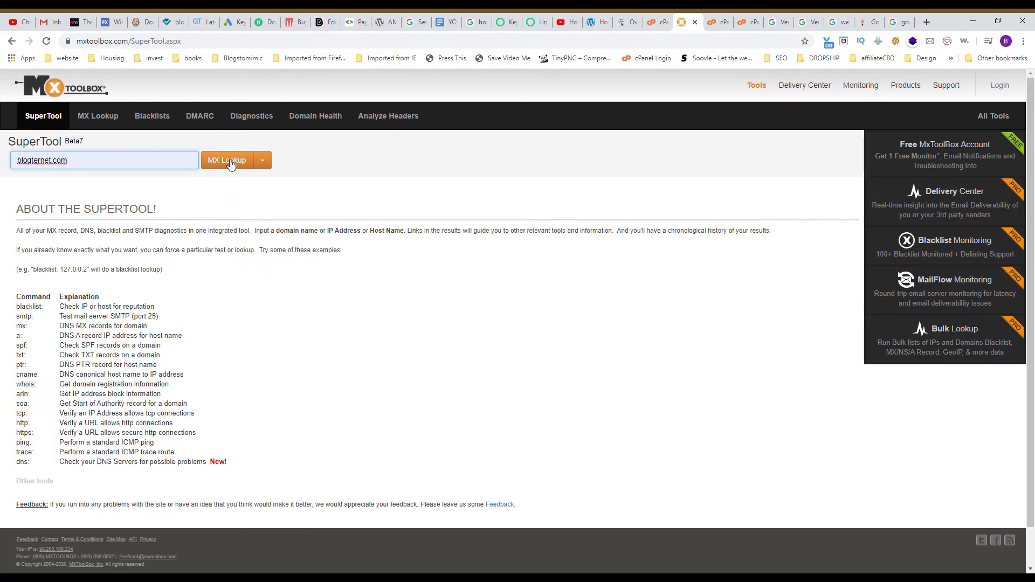
{"action": "left_click", "coordinate": [226, 159]}
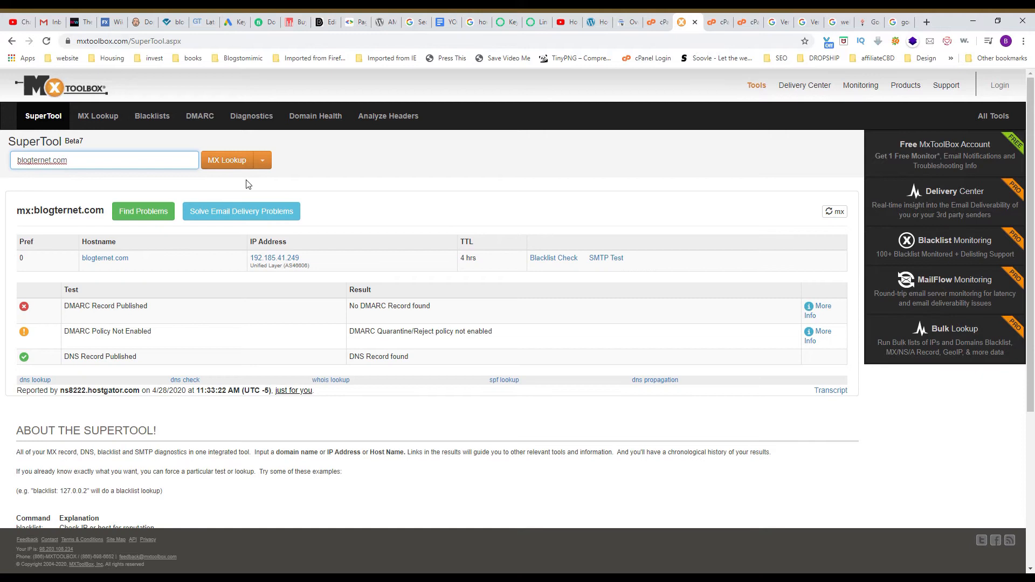
{"action": "scroll", "scroll_direction": "down", "scroll_amount": 3}
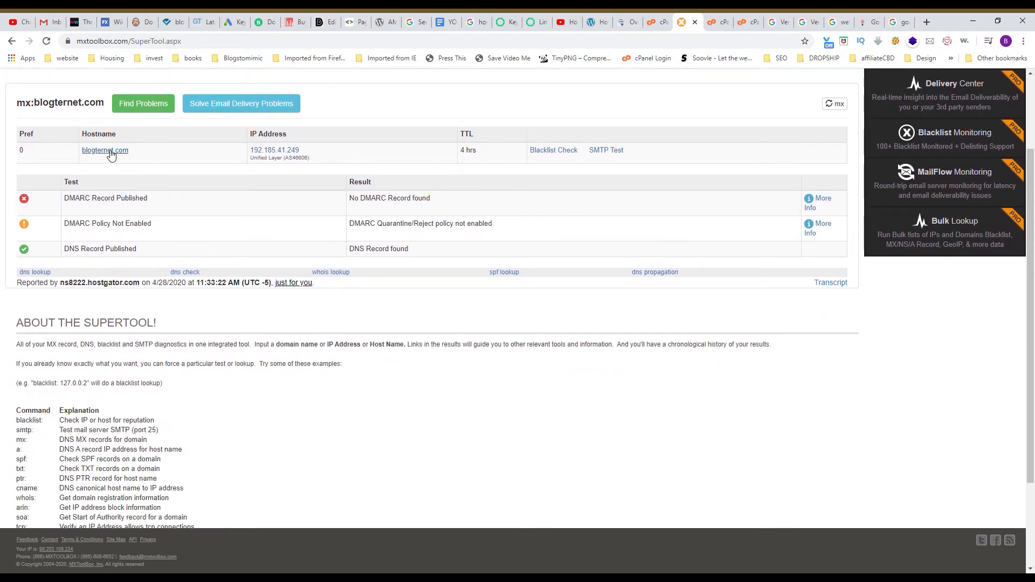
{"action": "scroll", "scroll_direction": "down", "scroll_amount": 3}
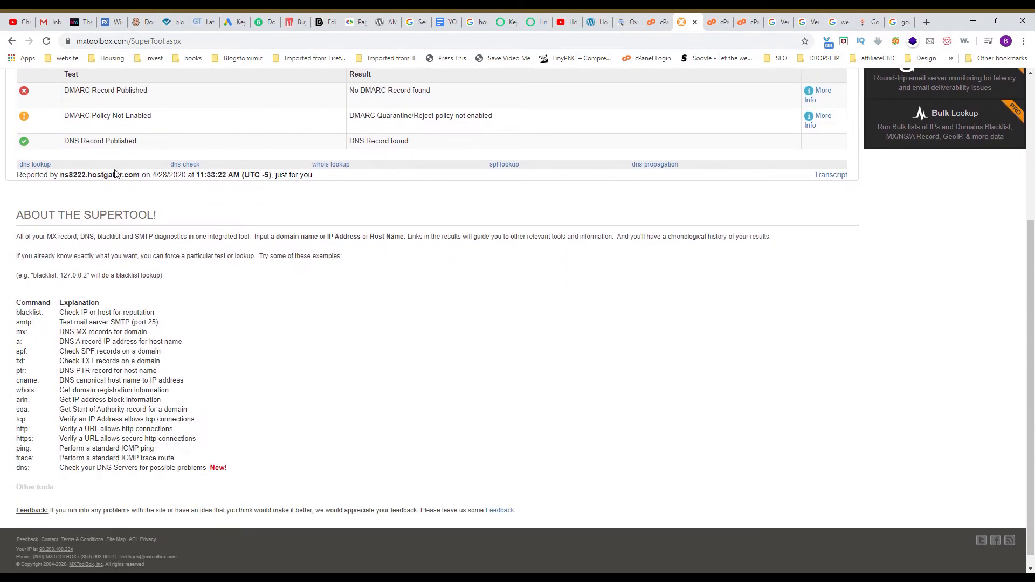
{"action": "scroll", "scroll_direction": "up", "scroll_amount": 3}
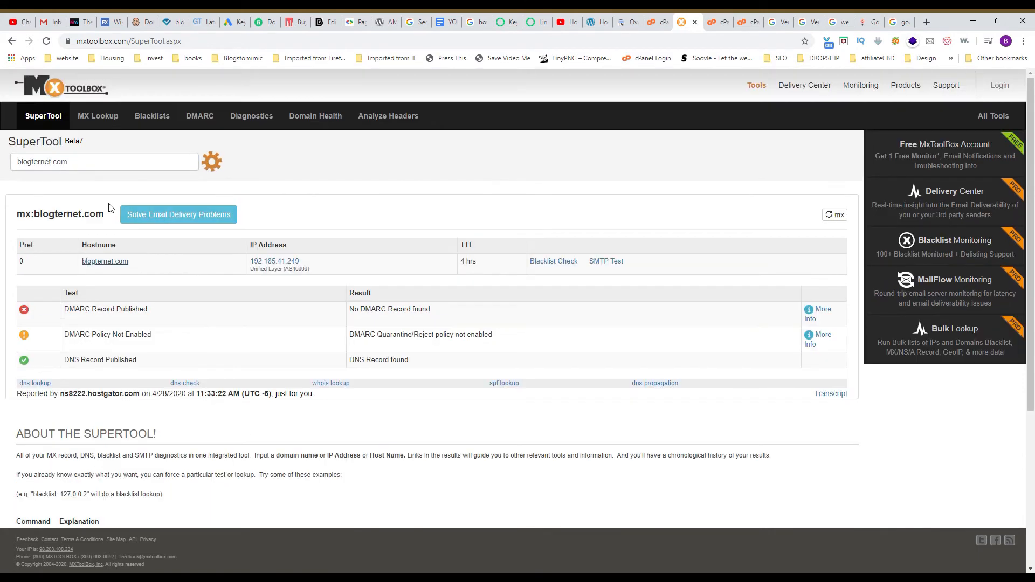
Run a DNS lookup for blogternet.com, showing IP 192.185.41.249 and HostGator hosting
{"action": "left_click", "coordinate": [212, 161]}
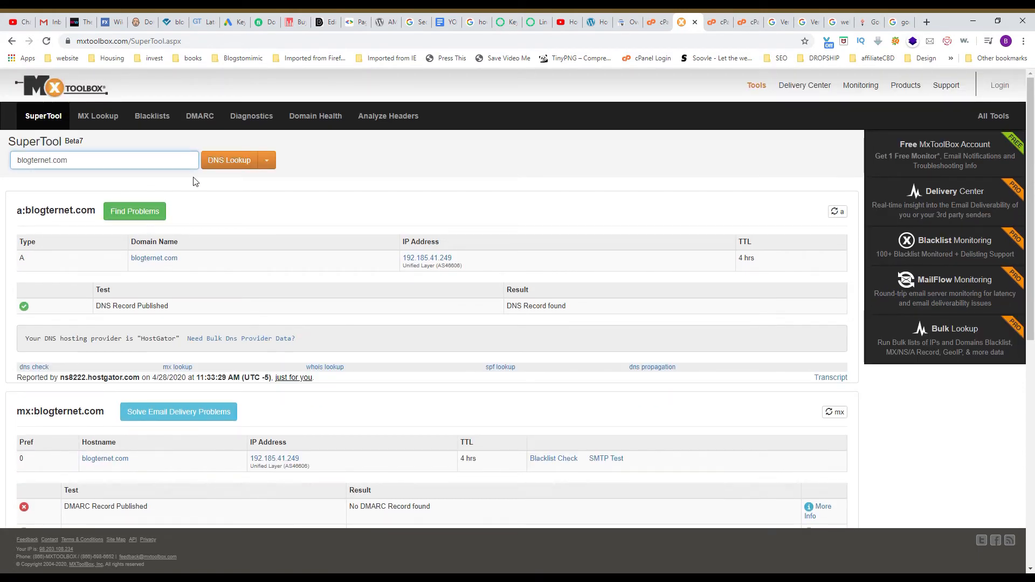
{"action": "scroll", "scroll_direction": "down", "scroll_amount": 3}
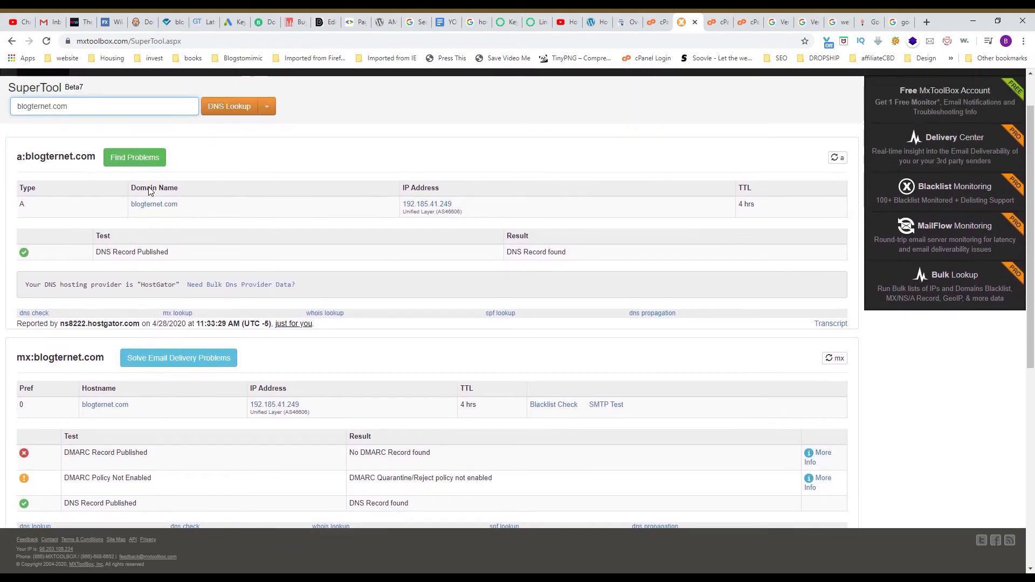
{"action": "scroll", "scroll_direction": "down", "scroll_amount": 3}
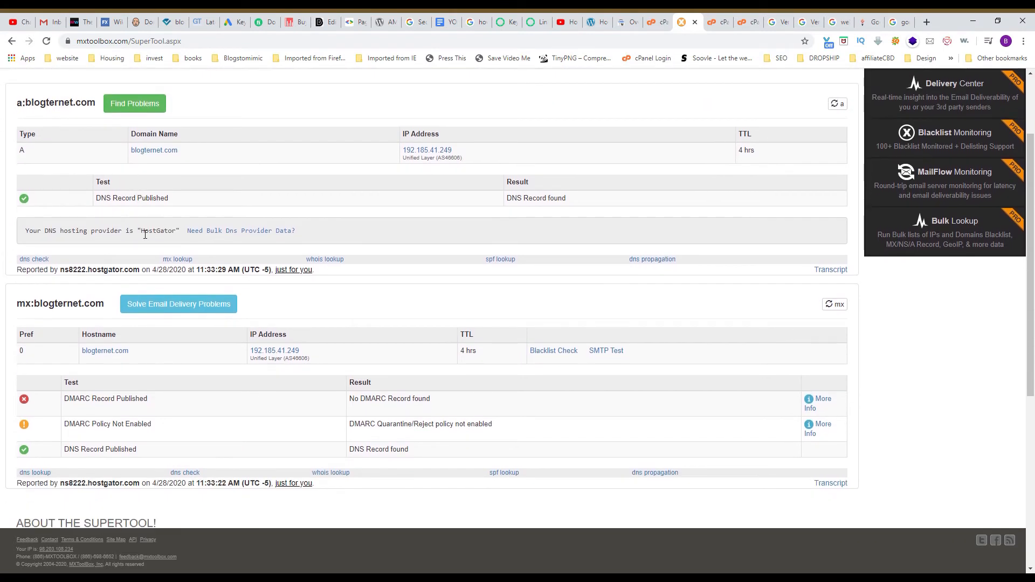
{"action": "mouse_move", "coordinate": [362, 193]}
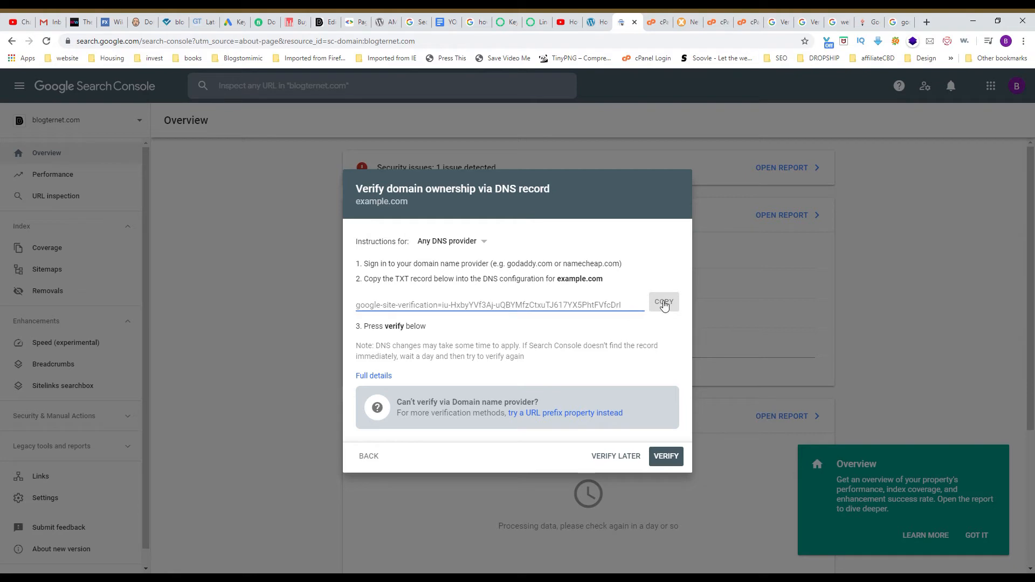
Copy the google-site-verification TXT record from the DNS verification dialog
{"action": "left_click", "coordinate": [663, 304]}
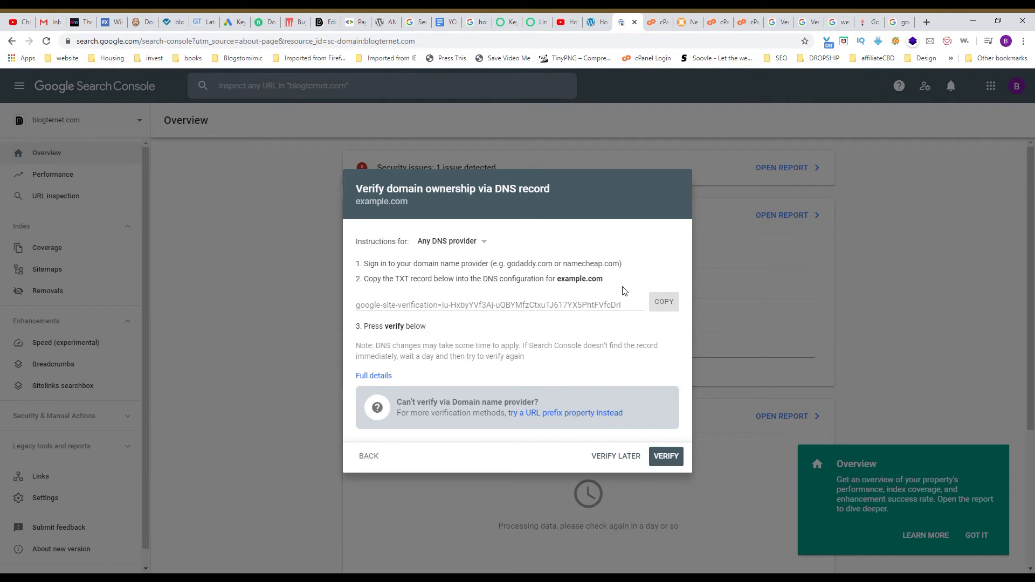
{"action": "left_click", "coordinate": [663, 302]}
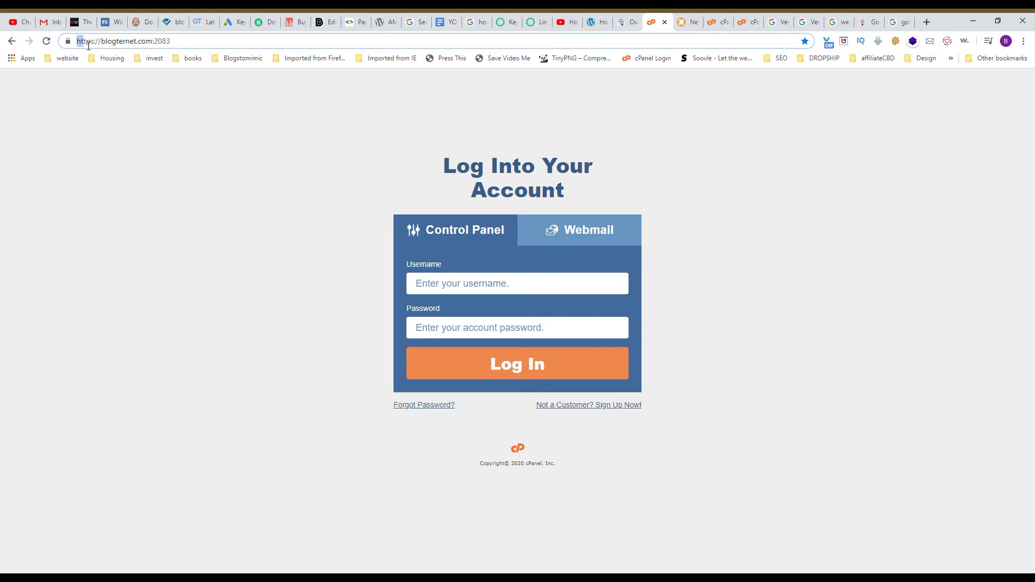
{"action": "double_click", "coordinate": [115, 41]}
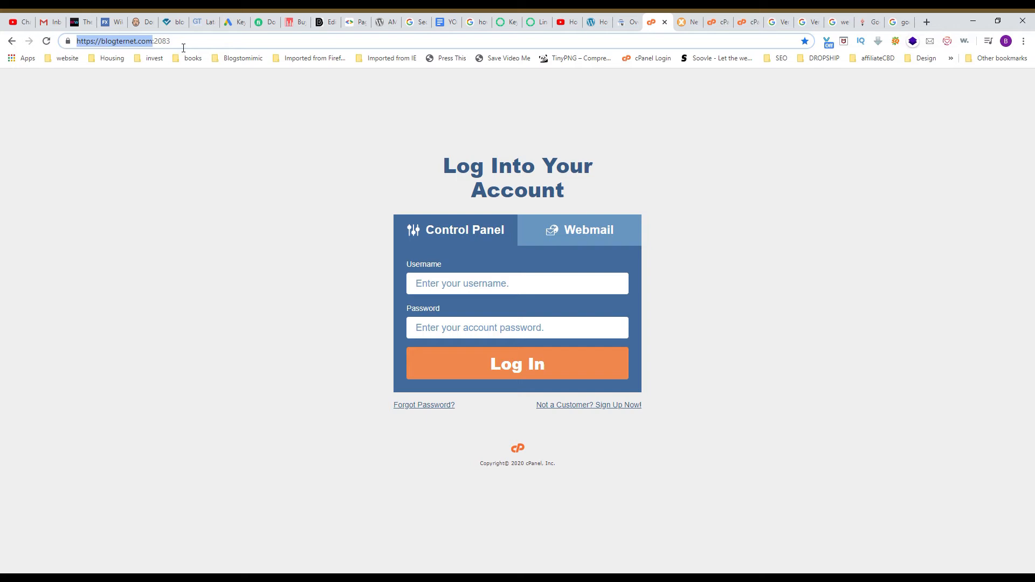
{"action": "left_click", "coordinate": [161, 41]}
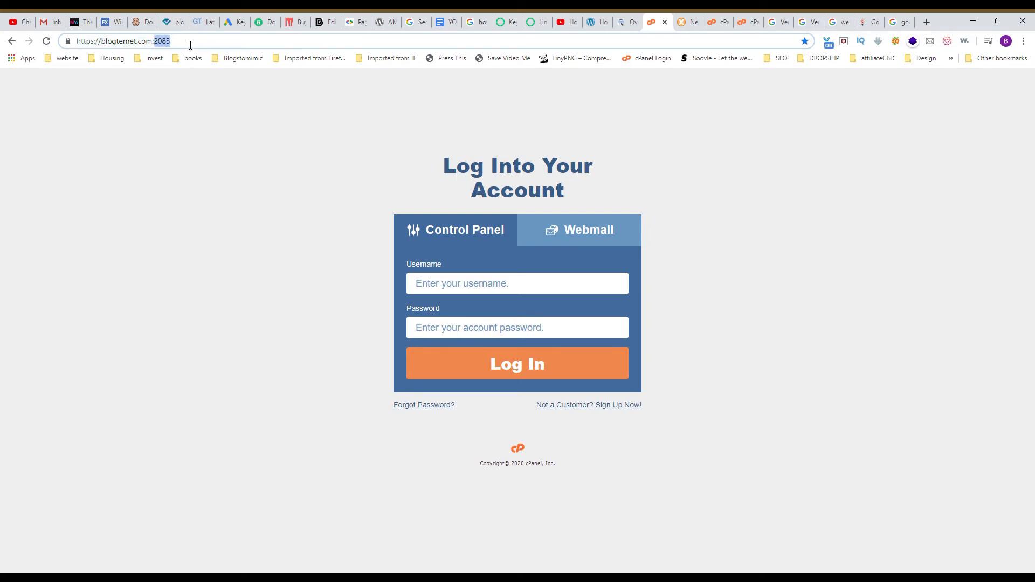
{"action": "left_click", "coordinate": [679, 22]}
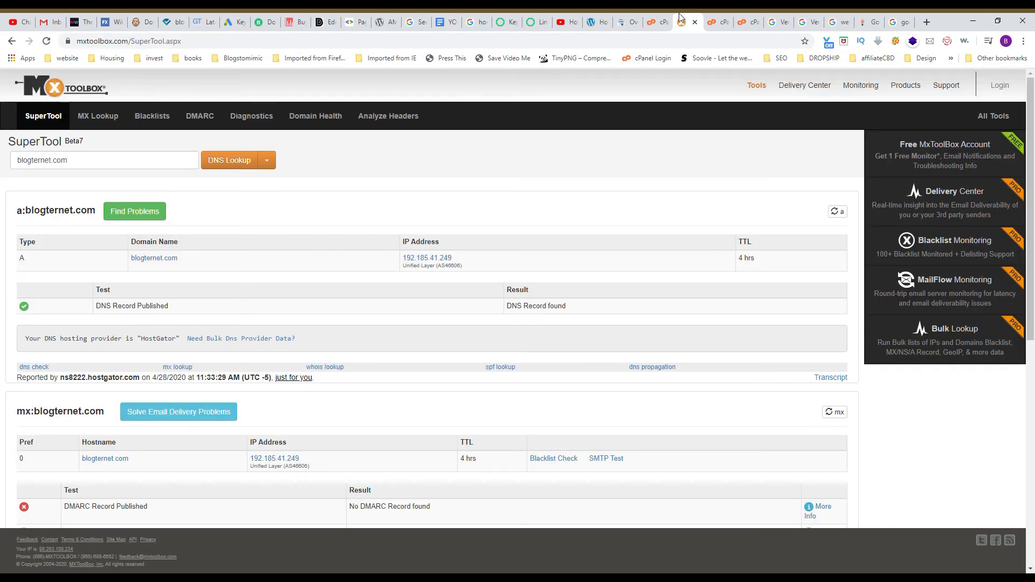
{"action": "left_click", "coordinate": [712, 22]}
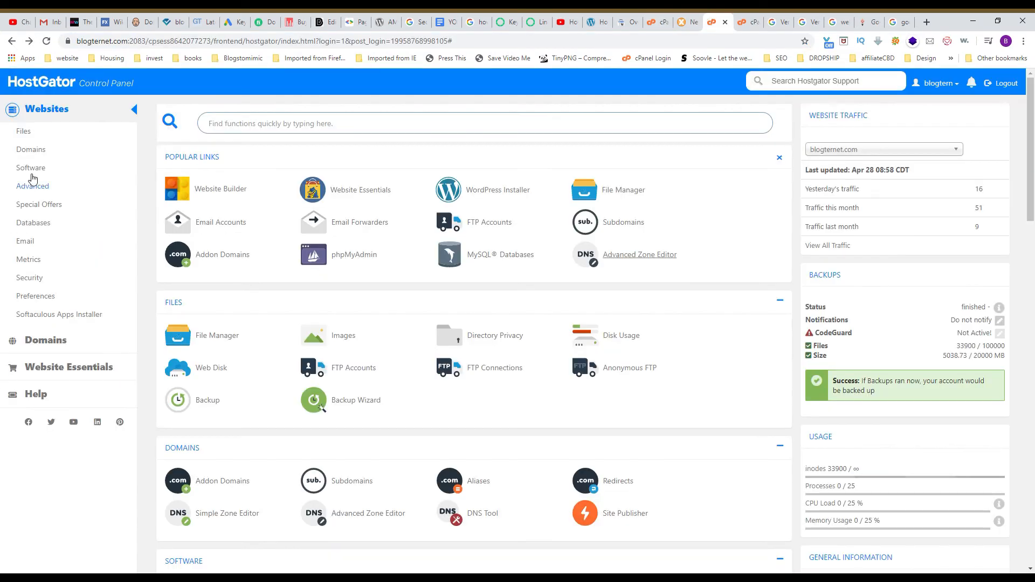
{"action": "mouse_move", "coordinate": [711, 166]}
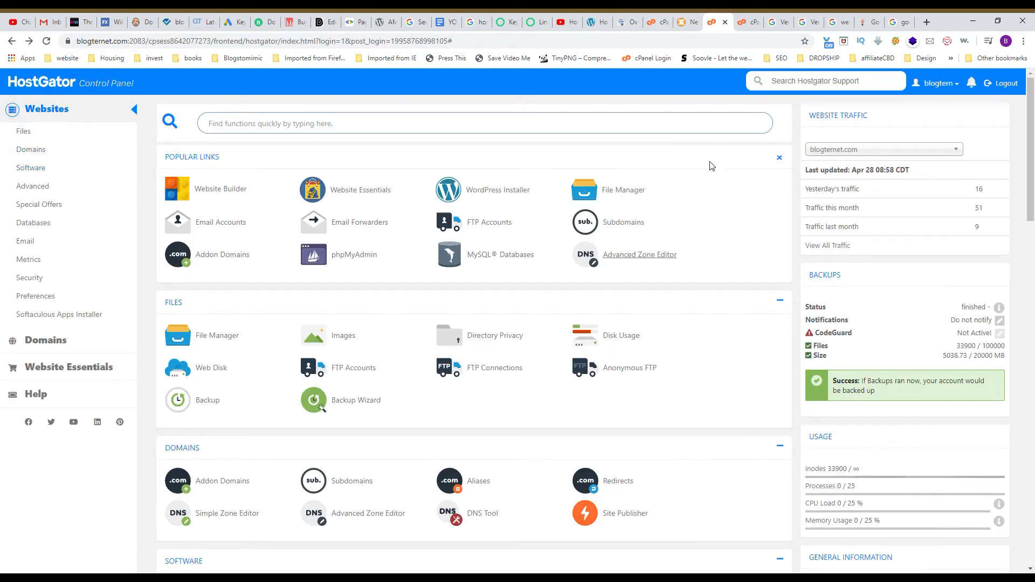
{"action": "mouse_move", "coordinate": [889, 128]}
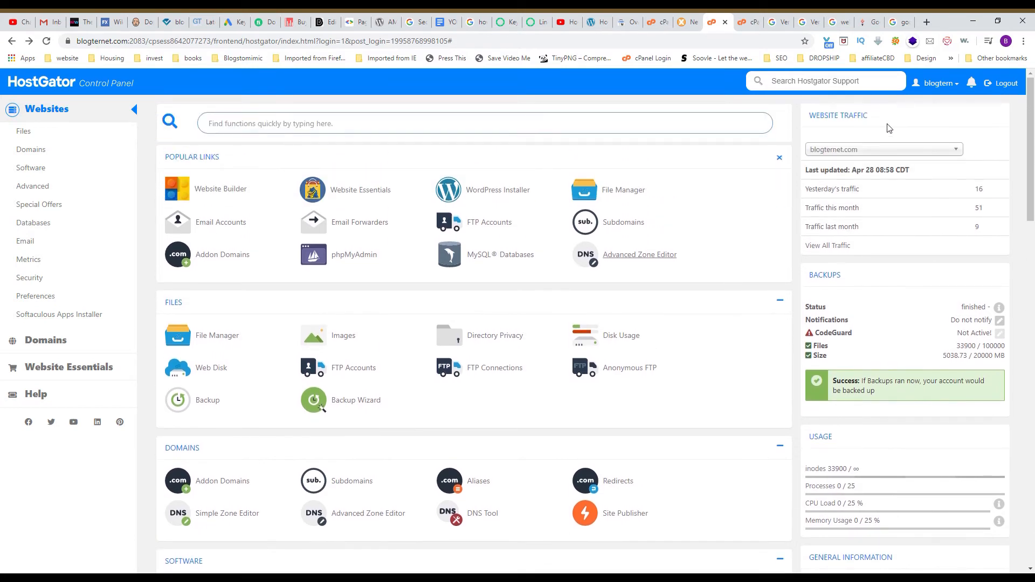
{"action": "mouse_move", "coordinate": [661, 267]}
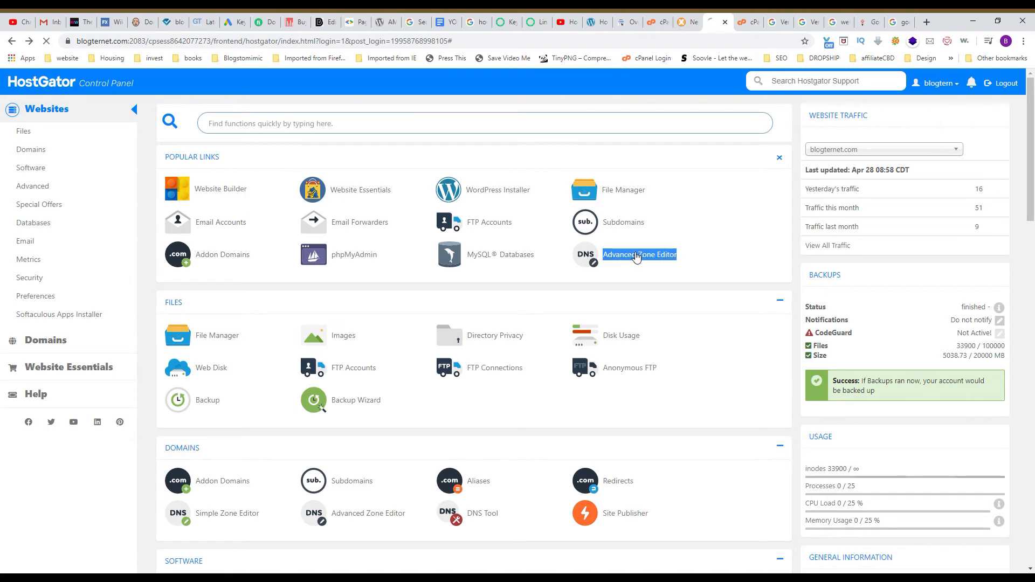
Launch the Advanced Zone Editor from cPanel's Popular Links
{"action": "left_click", "coordinate": [637, 254]}
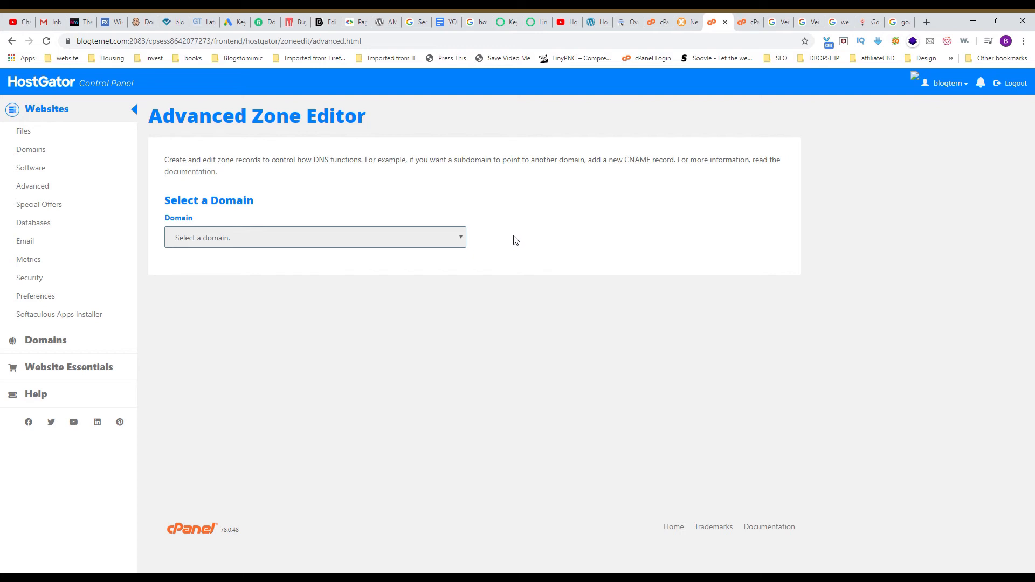
{"action": "mouse_move", "coordinate": [413, 276]}
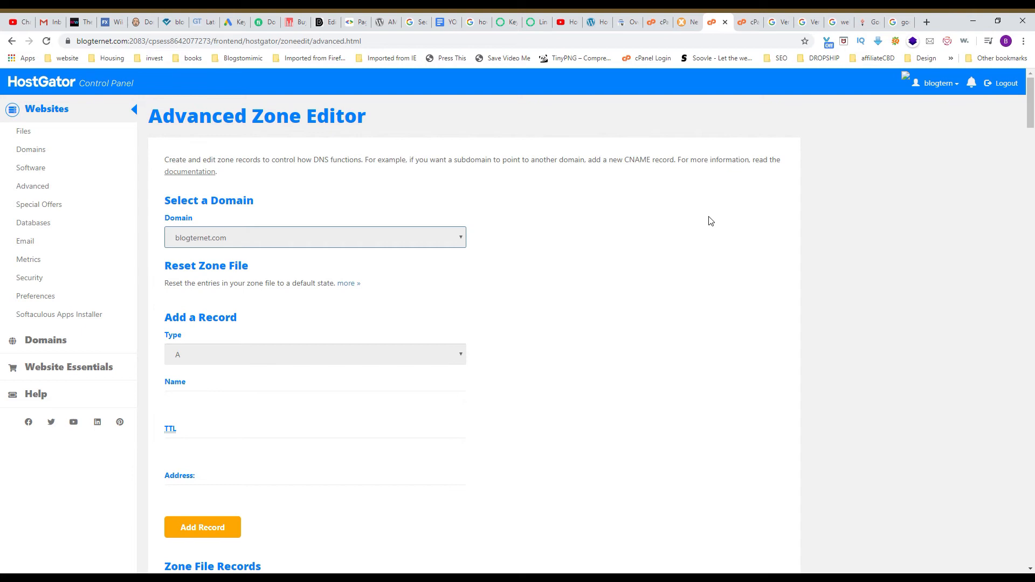
{"action": "mouse_move", "coordinate": [644, 332]}
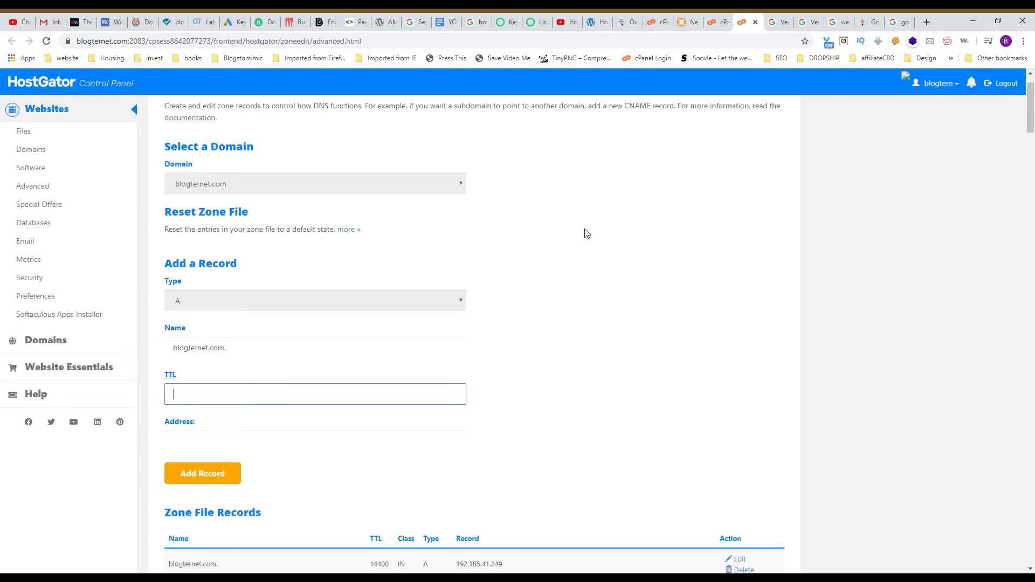
Set the new zone record's type to TXT and its TTL to 3600
{"action": "scroll", "scroll_direction": "down", "scroll_amount": 3}
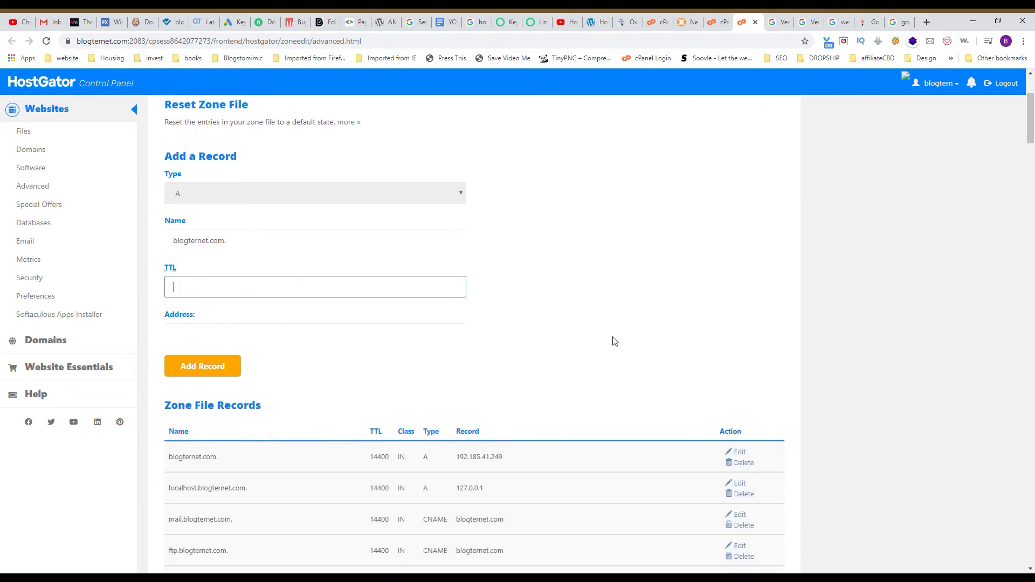
{"action": "scroll", "scroll_direction": "up", "scroll_amount": 3}
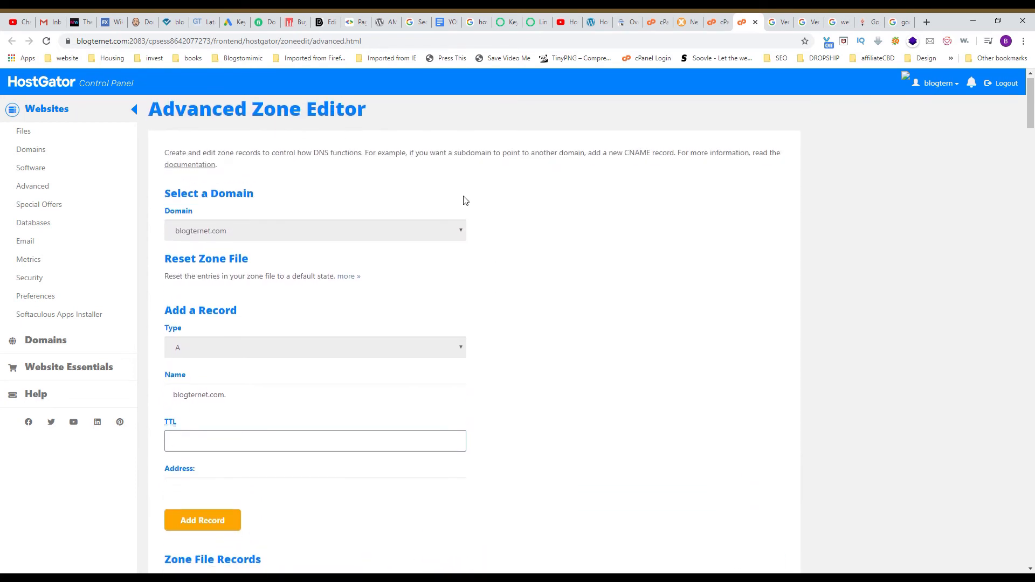
{"action": "scroll", "scroll_direction": "down", "scroll_amount": 3}
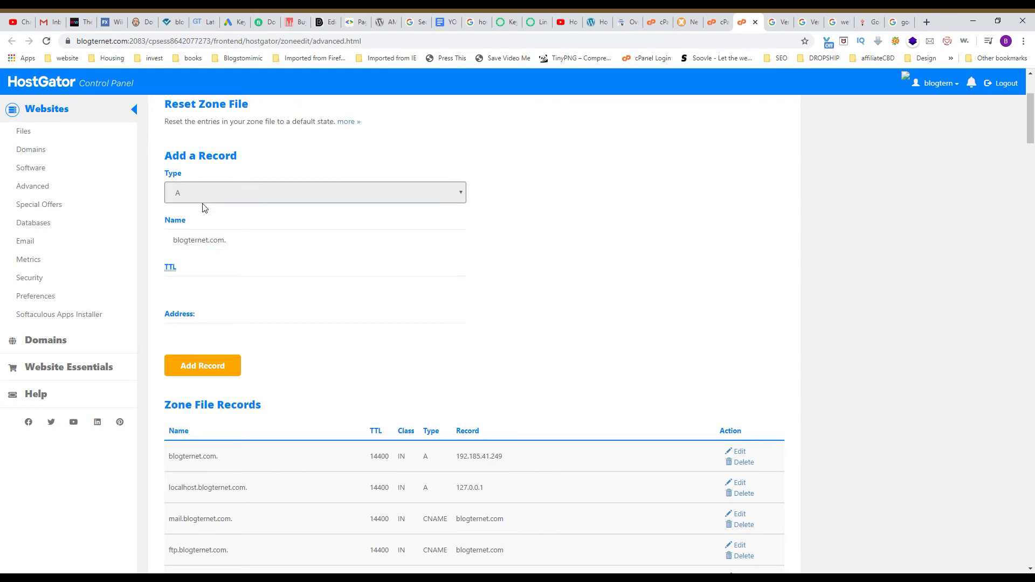
{"action": "left_click", "coordinate": [315, 191]}
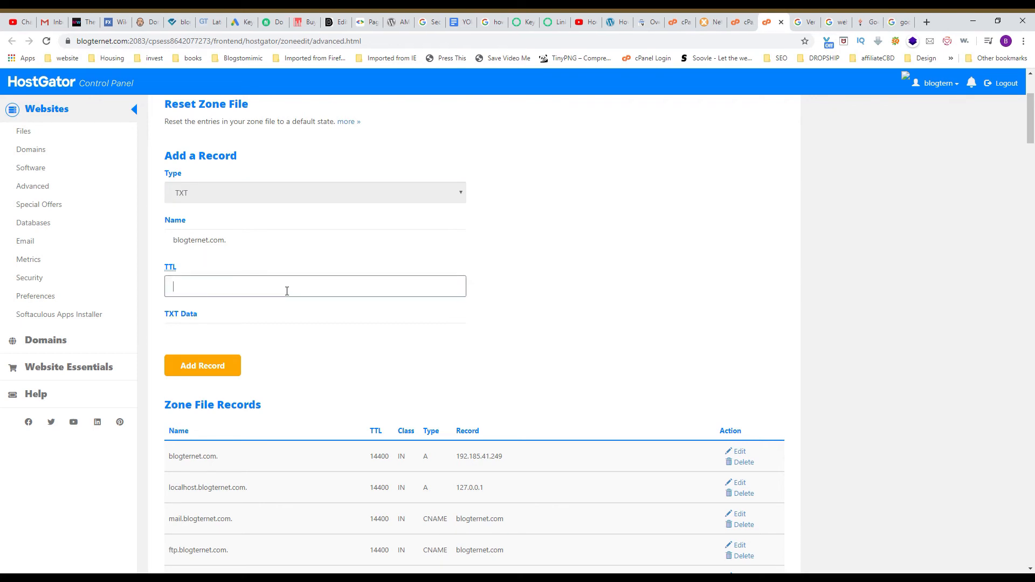
{"action": "type", "text": "3600"}
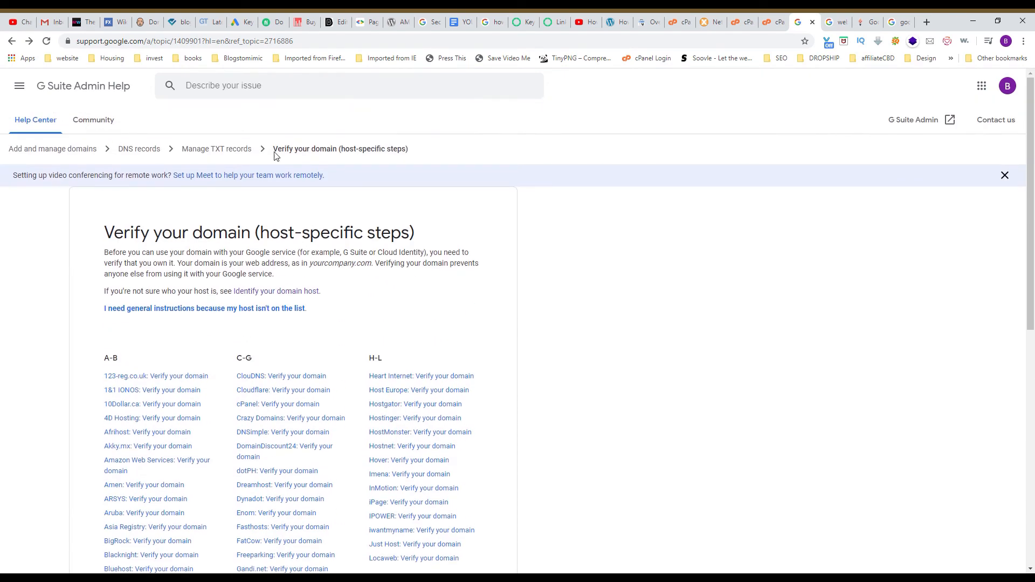
Find and open the 'Hostgator: Verify your domain' help article in the host list
{"action": "scroll", "scroll_direction": "down", "scroll_amount": 3}
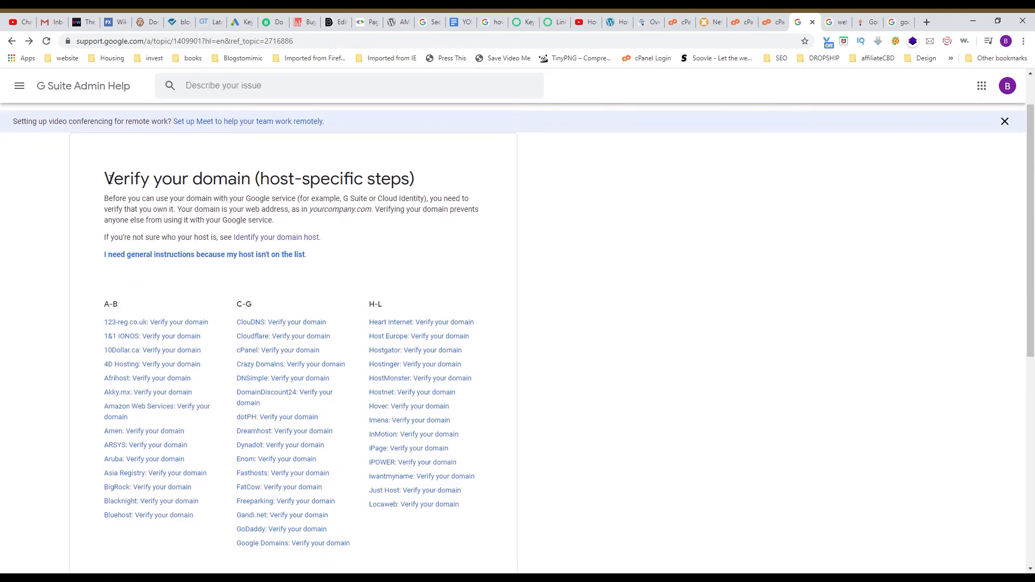
{"action": "scroll", "scroll_direction": "down", "scroll_amount": 3}
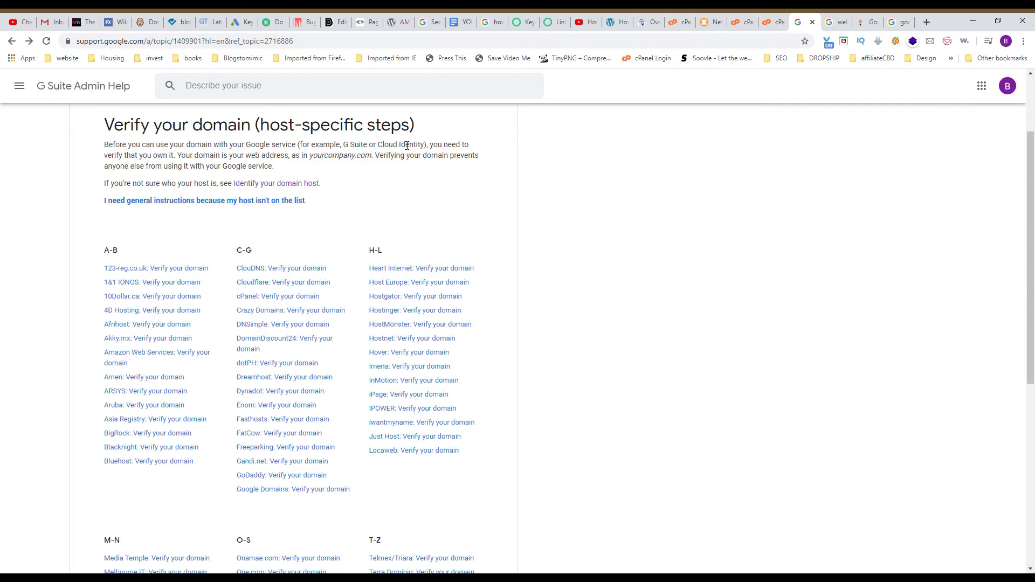
{"action": "scroll", "scroll_direction": "down", "scroll_amount": 3}
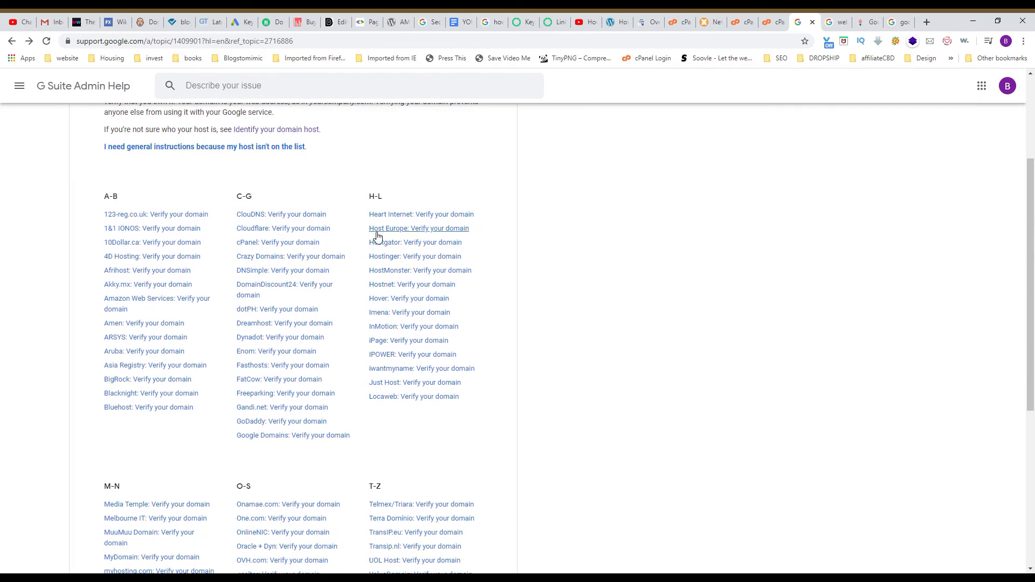
{"action": "scroll", "scroll_direction": "down", "scroll_amount": 3}
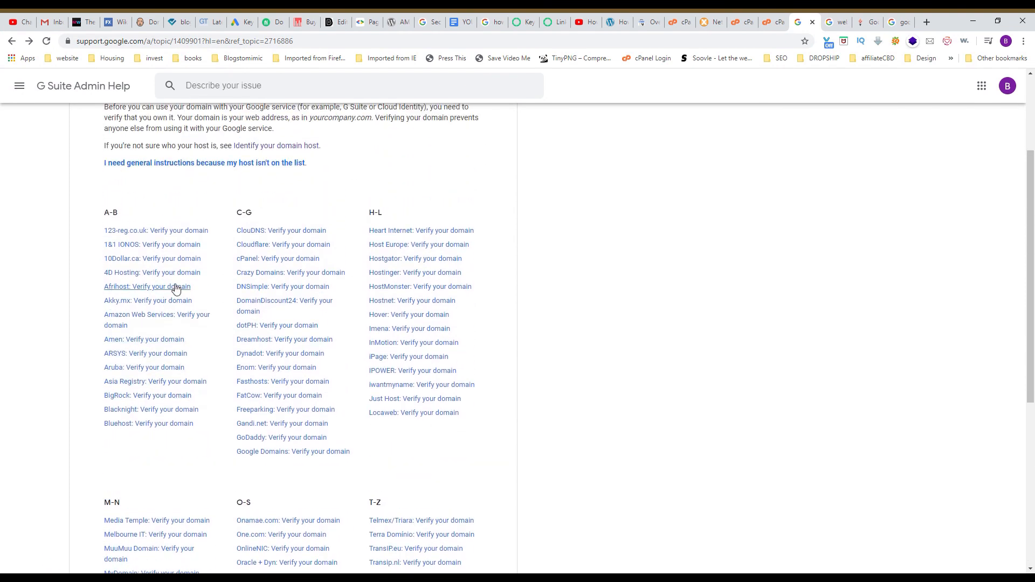
{"action": "scroll", "scroll_direction": "down", "scroll_amount": 3}
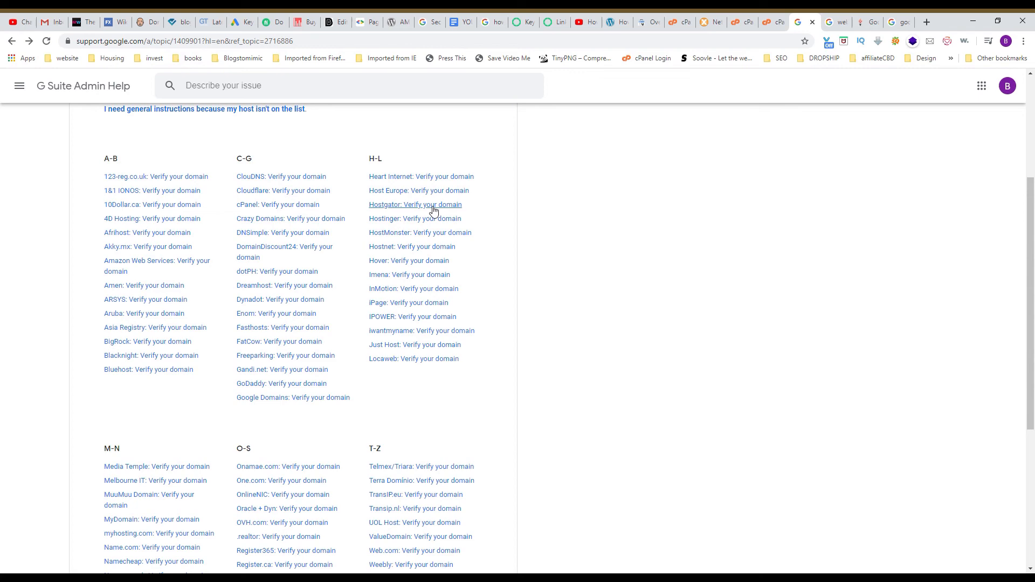
{"action": "left_click", "coordinate": [415, 204]}
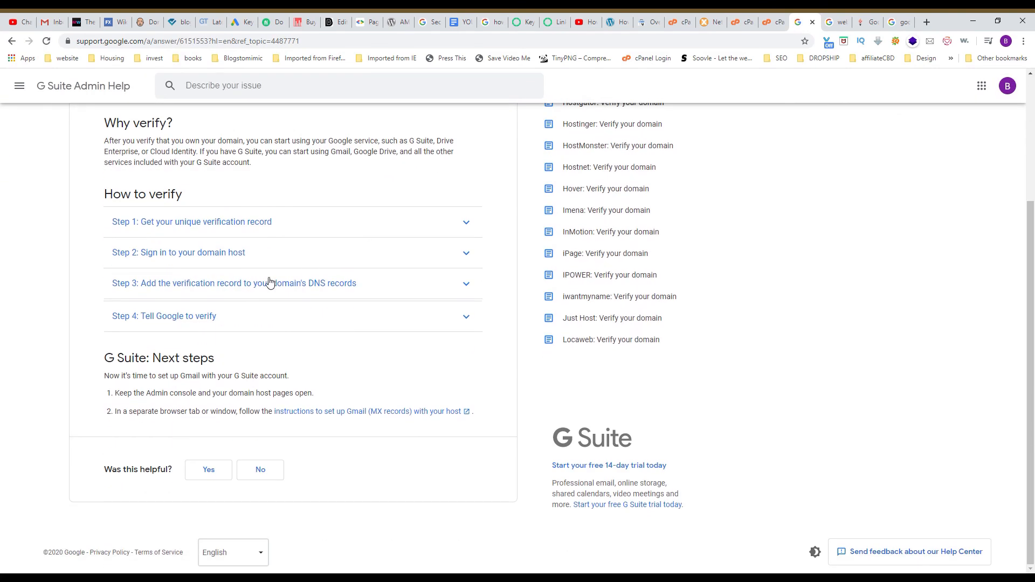
{"action": "mouse_move", "coordinate": [370, 289]}
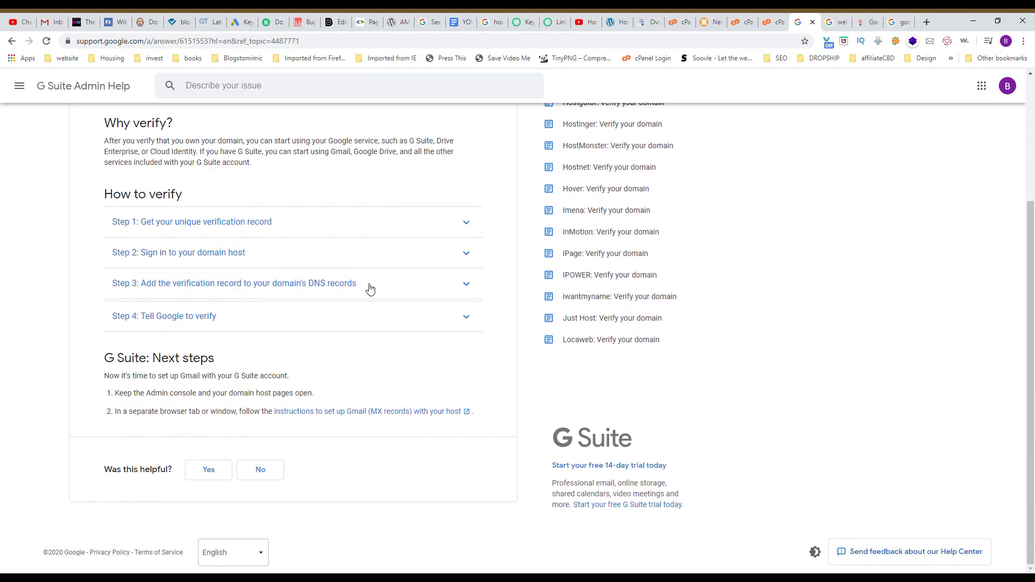
Expand the 'Add a TXT verification record' instructions and select the recommended TTL 3600
{"action": "left_click", "coordinate": [233, 283]}
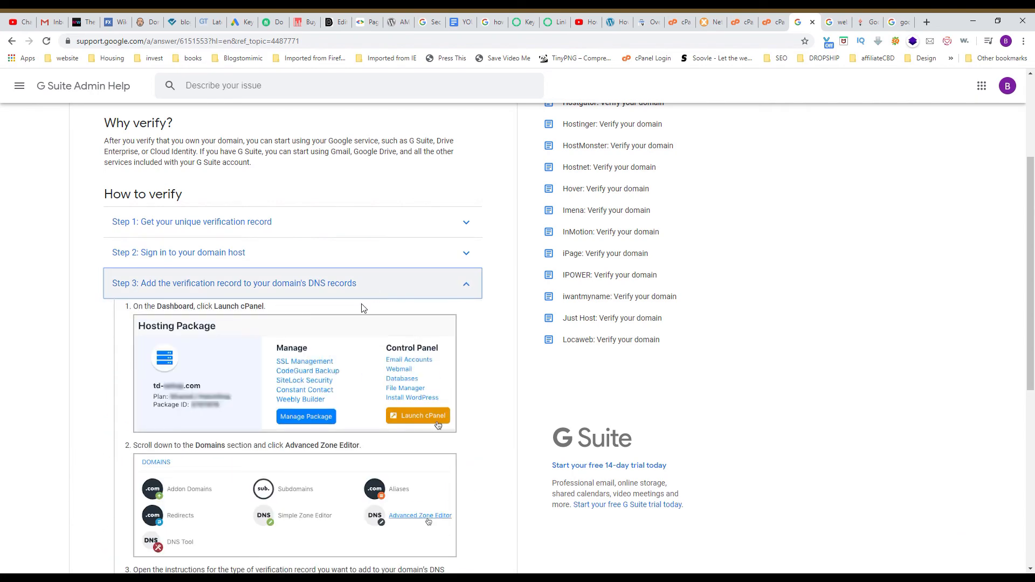
{"action": "scroll", "scroll_direction": "down", "scroll_amount": 3}
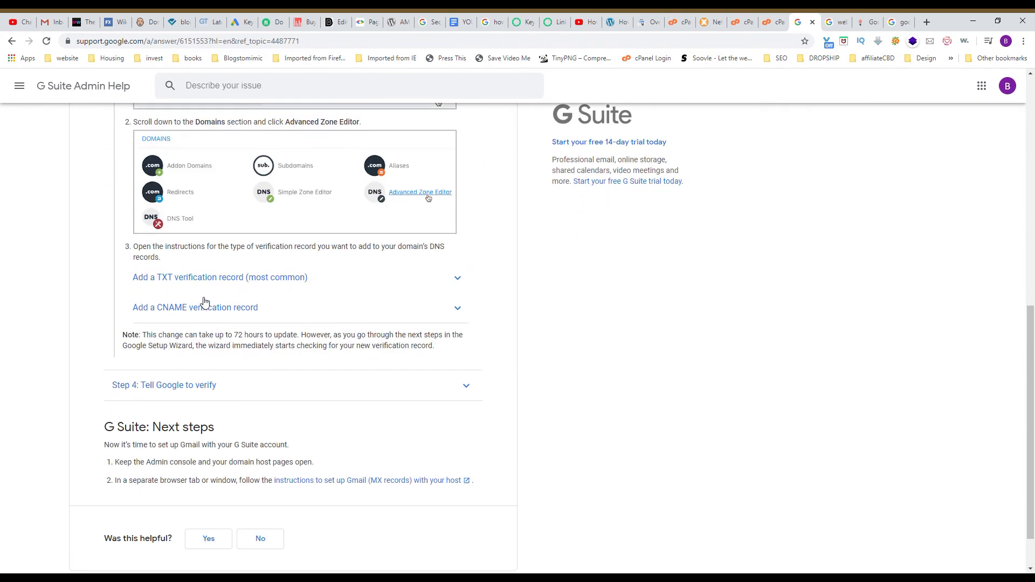
{"action": "mouse_move", "coordinate": [287, 283]}
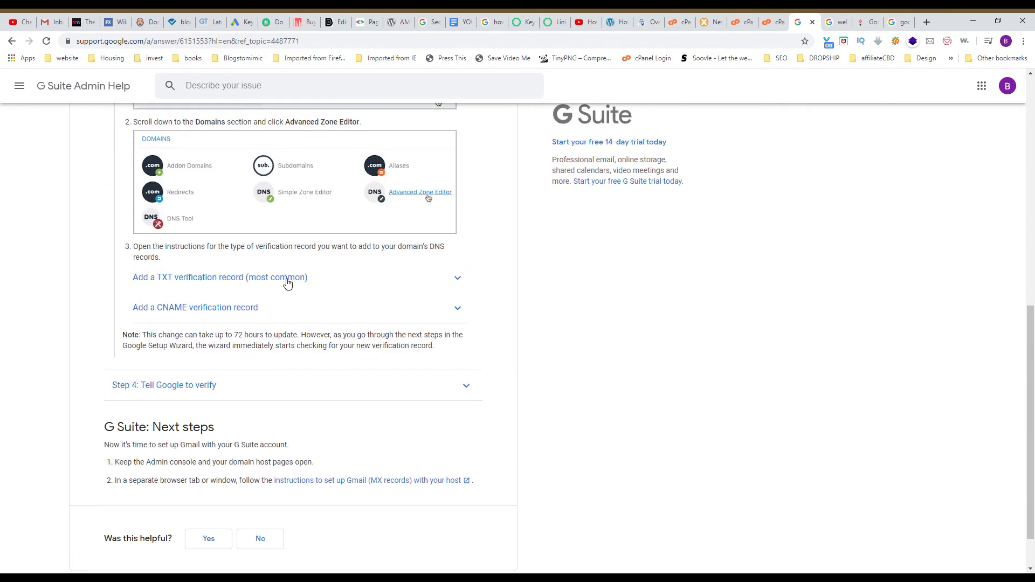
{"action": "left_click", "coordinate": [220, 276]}
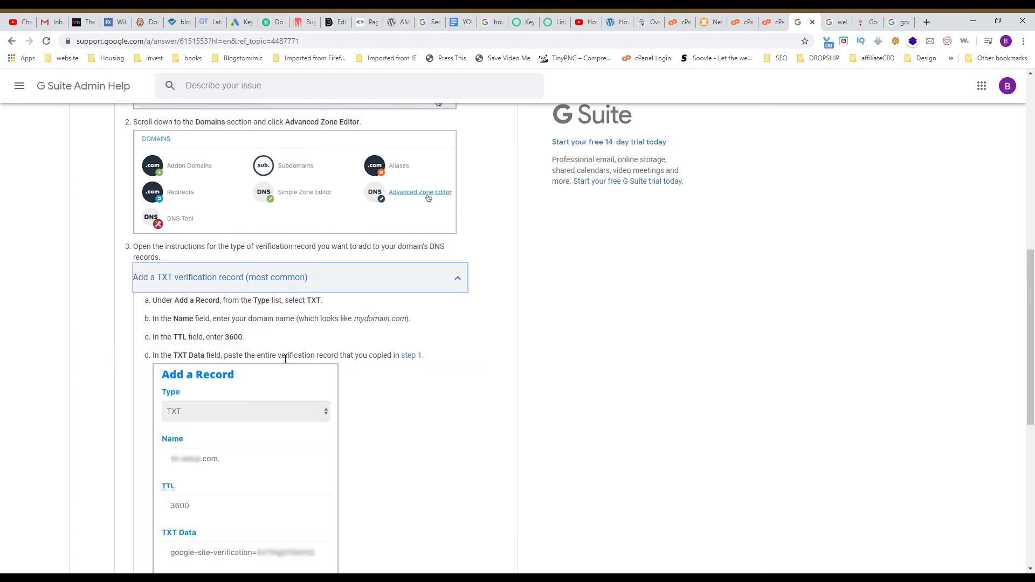
{"action": "scroll", "scroll_direction": "down", "scroll_amount": 3}
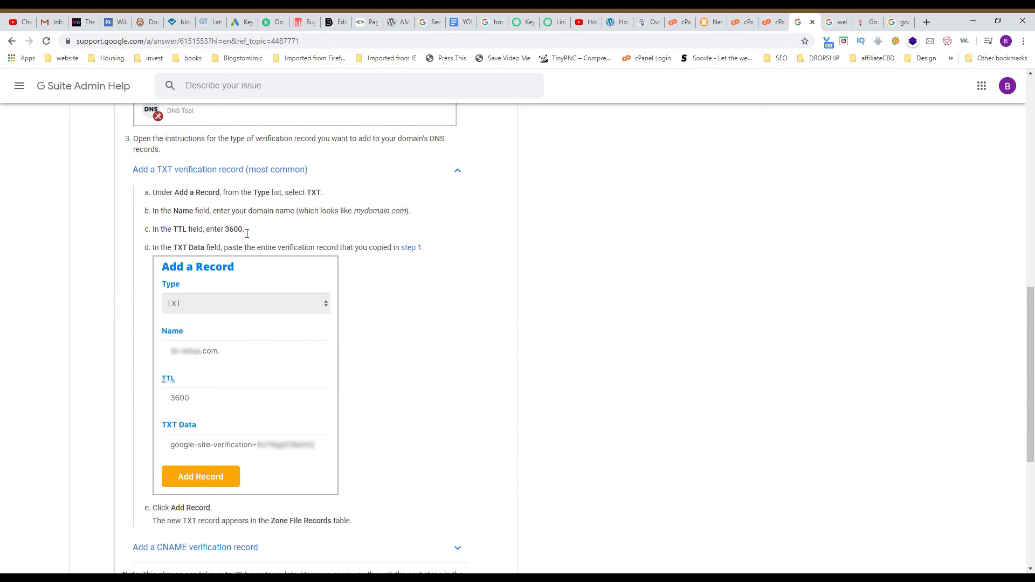
{"action": "double_click", "coordinate": [233, 229]}
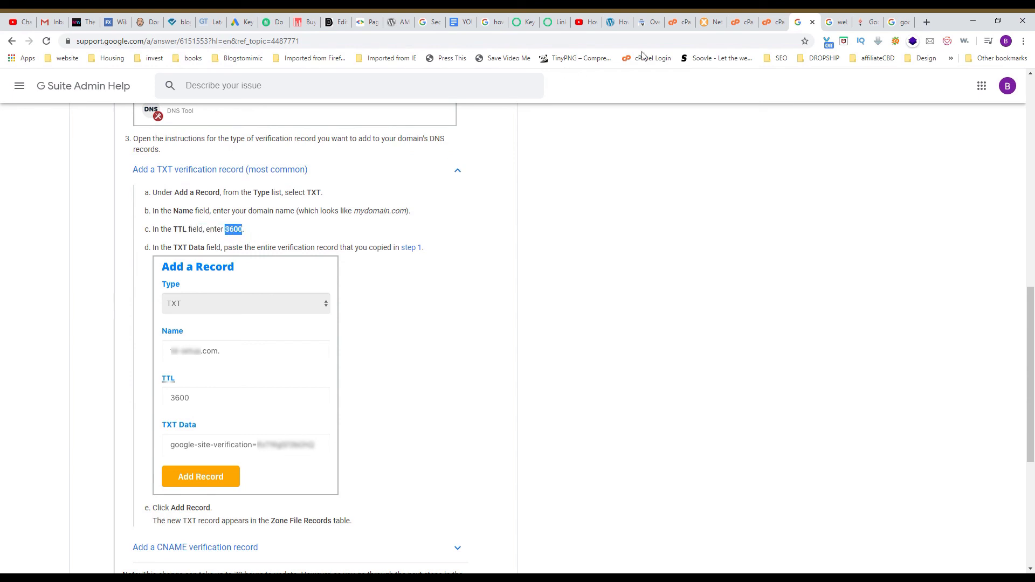
{"action": "left_click", "coordinate": [759, 21]}
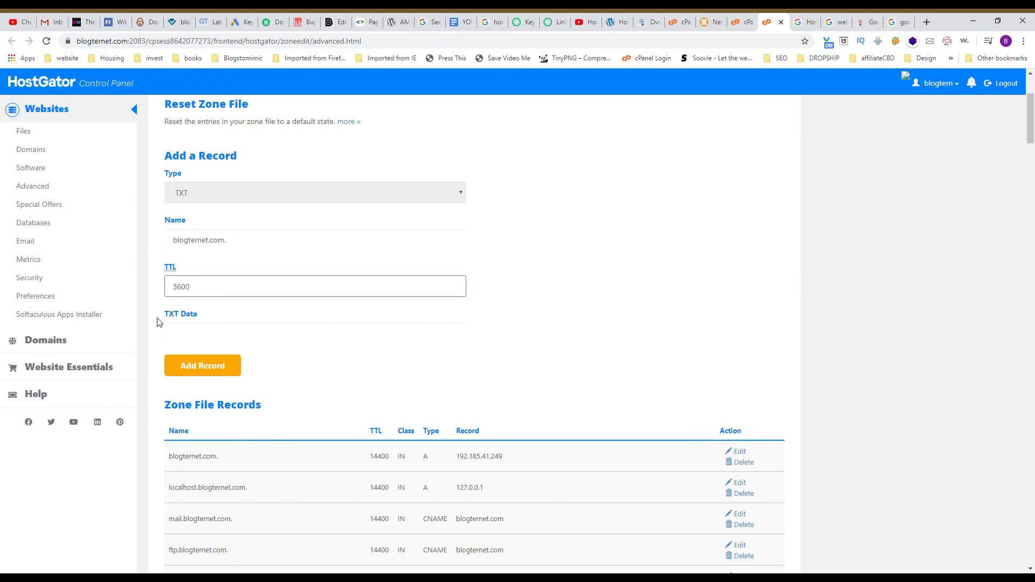
Copy the google-site-verification string from Search Console into the cPanel TXT record's data field
{"action": "left_click", "coordinate": [314, 333]}
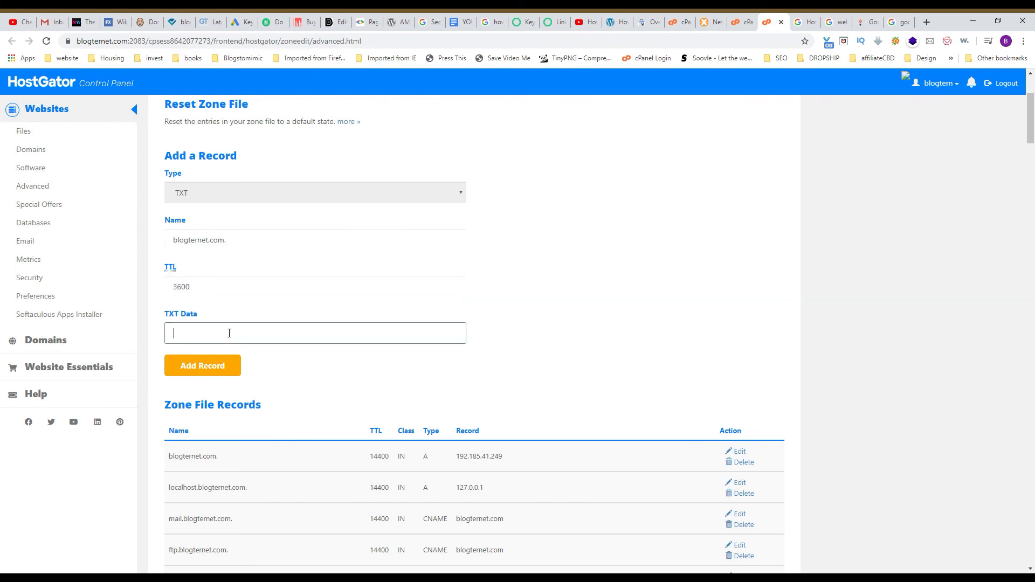
{"action": "left_click", "coordinate": [638, 22]}
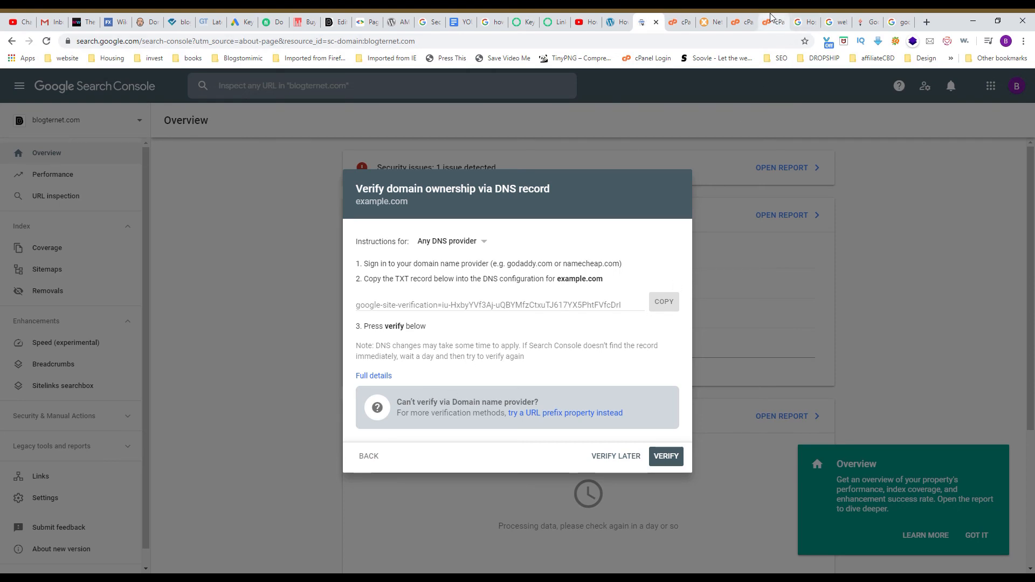
{"action": "left_click", "coordinate": [772, 21]}
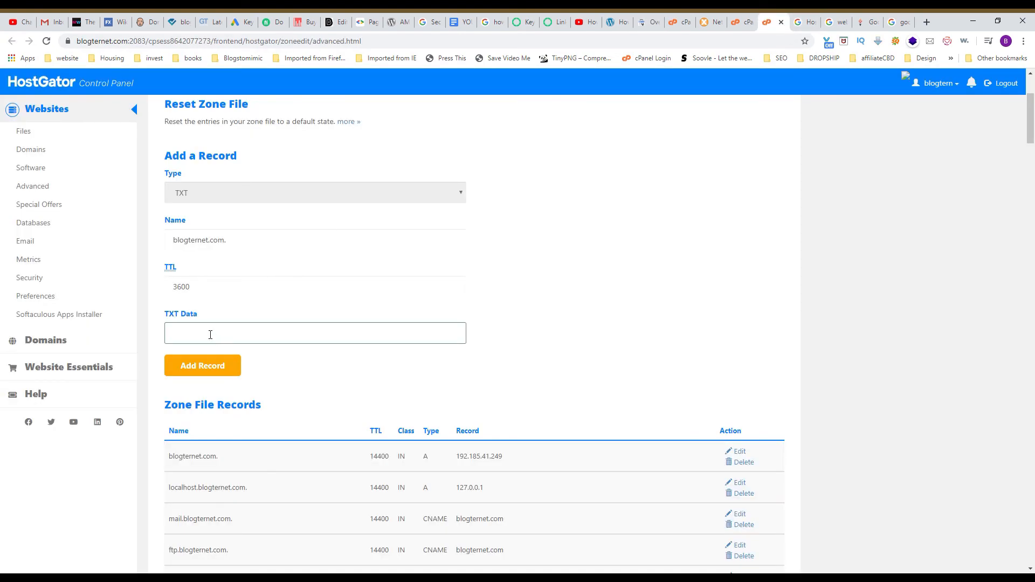
{"action": "left_click", "coordinate": [314, 333]}
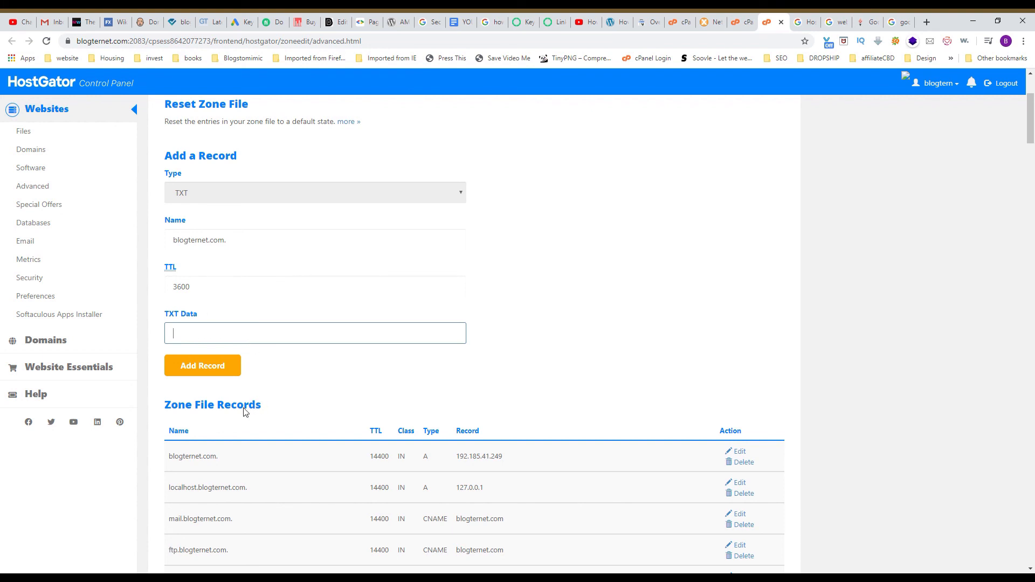
{"action": "type", "text": "google-site-verification=iu-HxbyYVf3Aj-uQBYMfzCtxuTJ617YX5PhtFVfcDrl"}
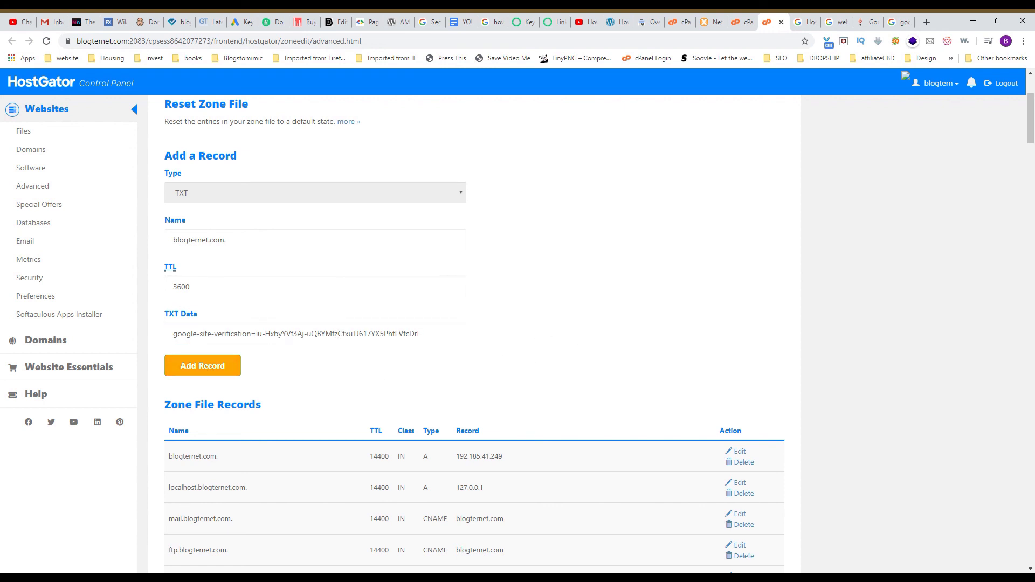
{"action": "left_click", "coordinate": [662, 21]}
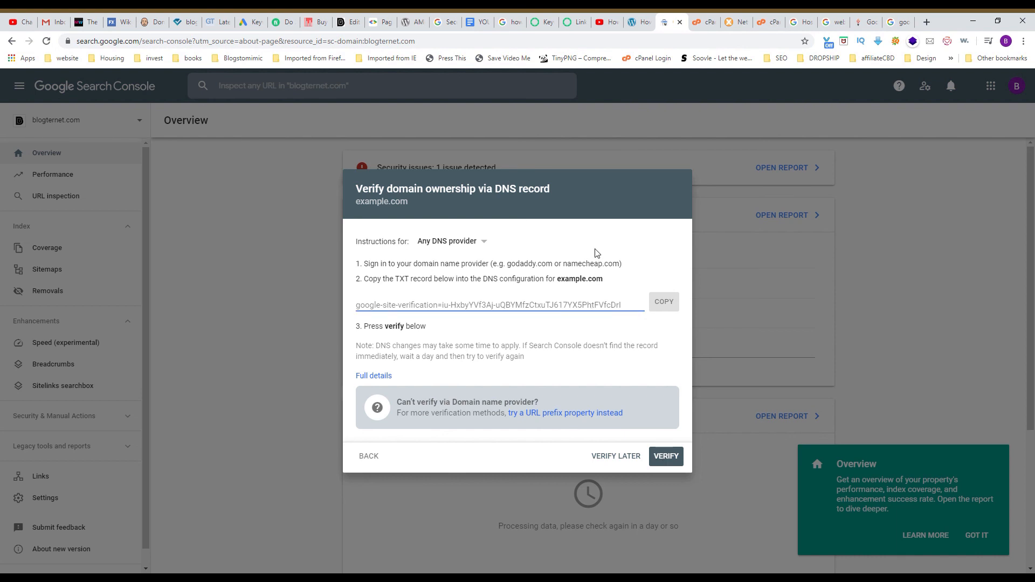
{"action": "mouse_move", "coordinate": [638, 370]}
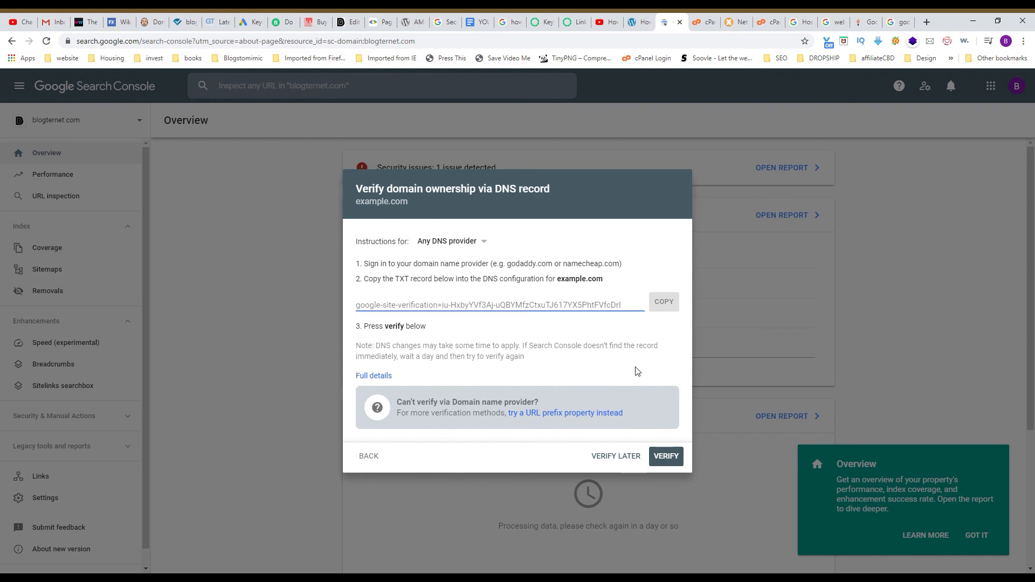
{"action": "mouse_move", "coordinate": [602, 373]}
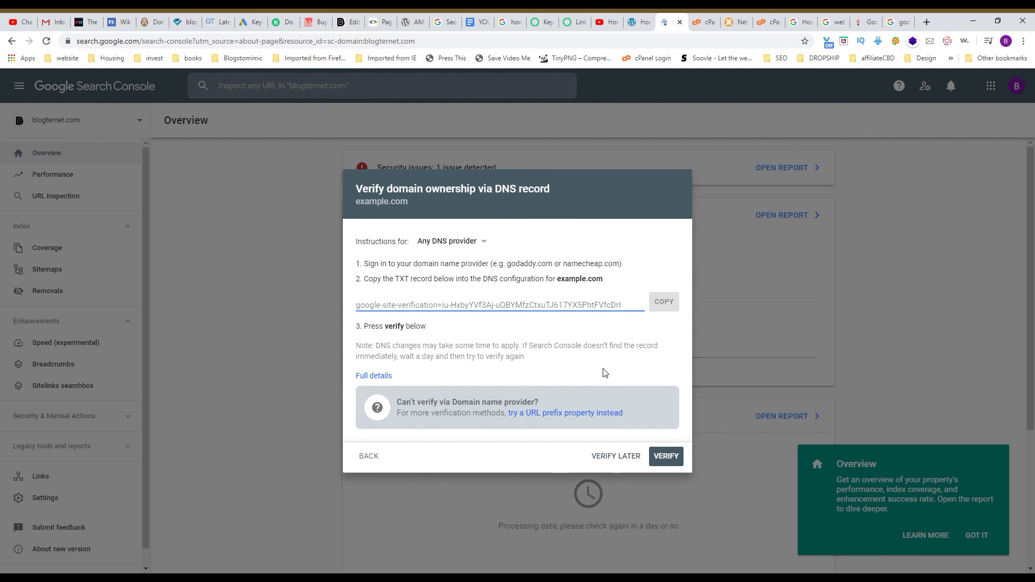